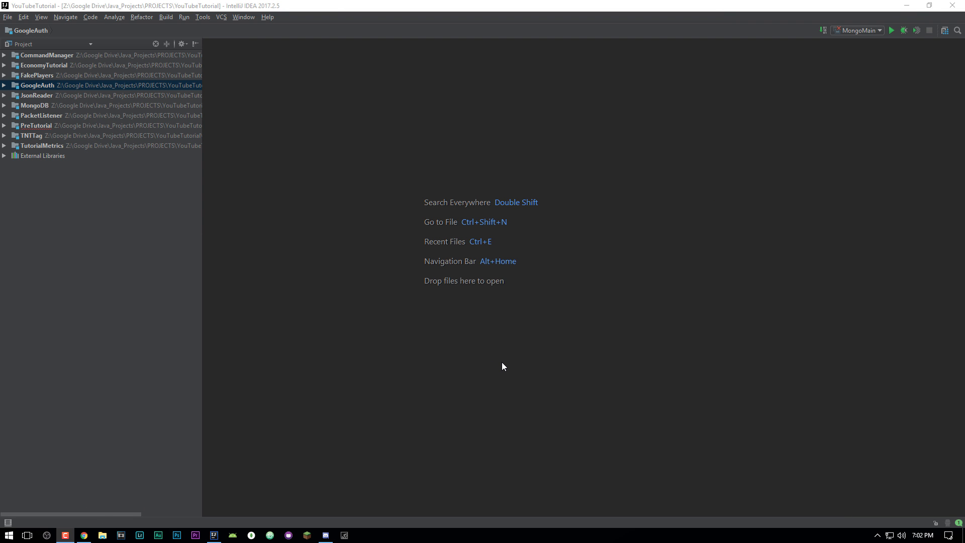
pyautogui.moveTo(421, 368)
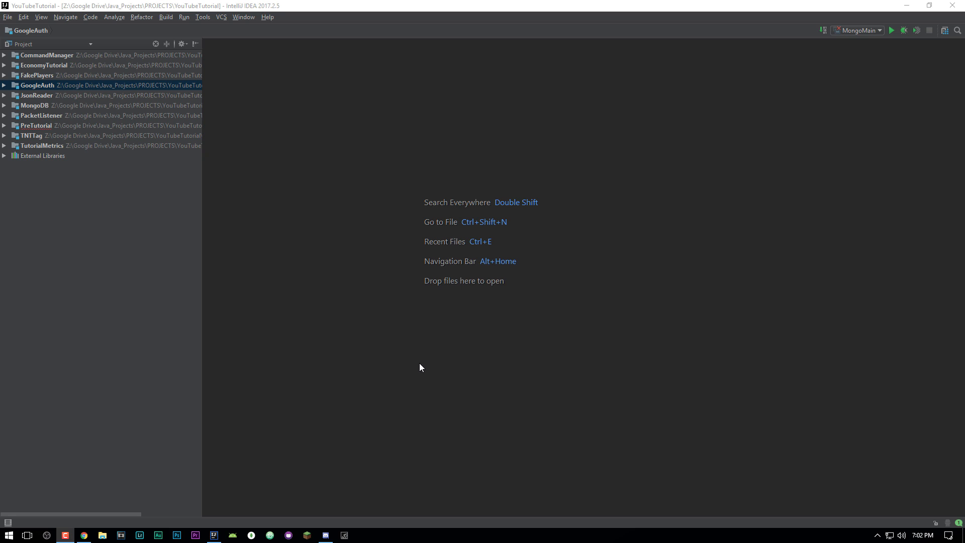
pyautogui.moveTo(438, 379)
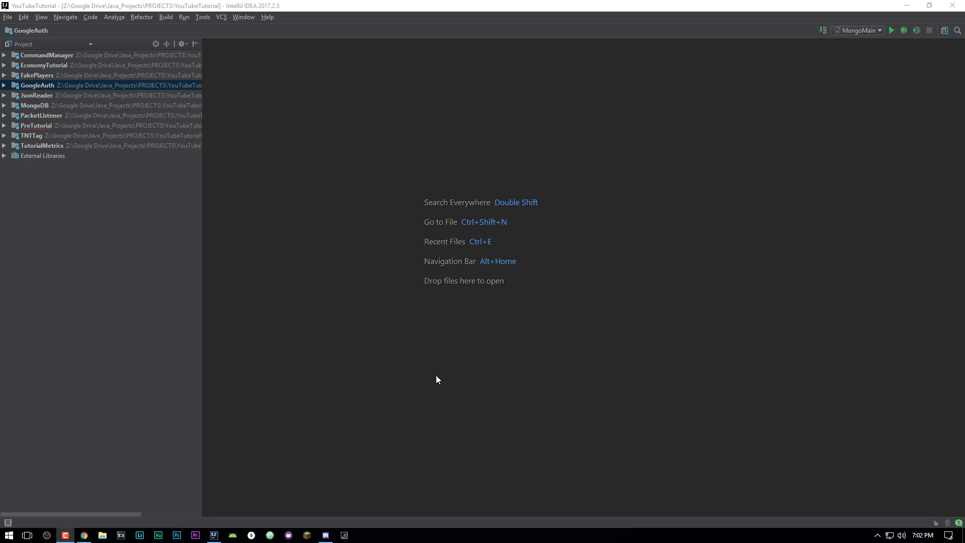
pyautogui.moveTo(422, 368)
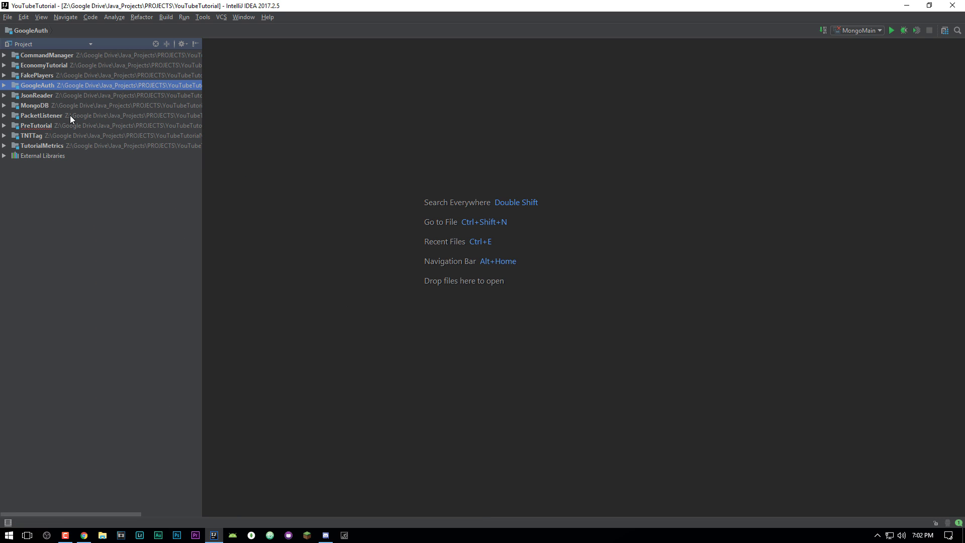
# Step: Start a new Java project from TutorialMetrics, cancel it, and reopen the File > New choices
pyautogui.click(41, 145)
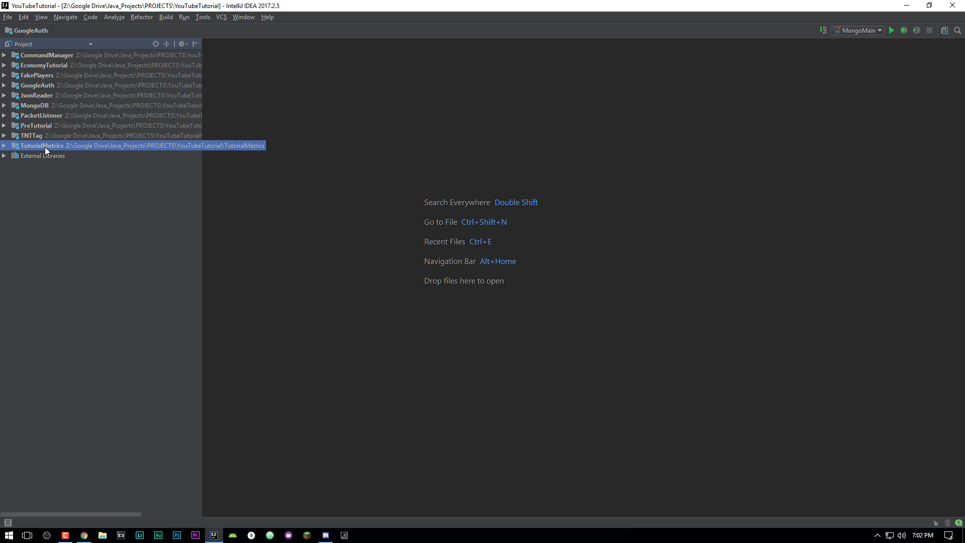
pyautogui.click(7, 17)
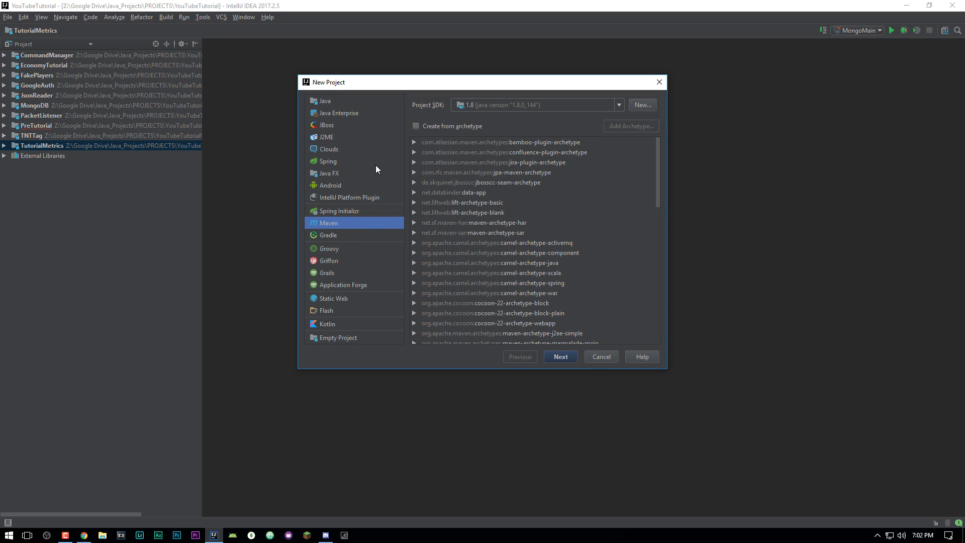
pyautogui.click(325, 101)
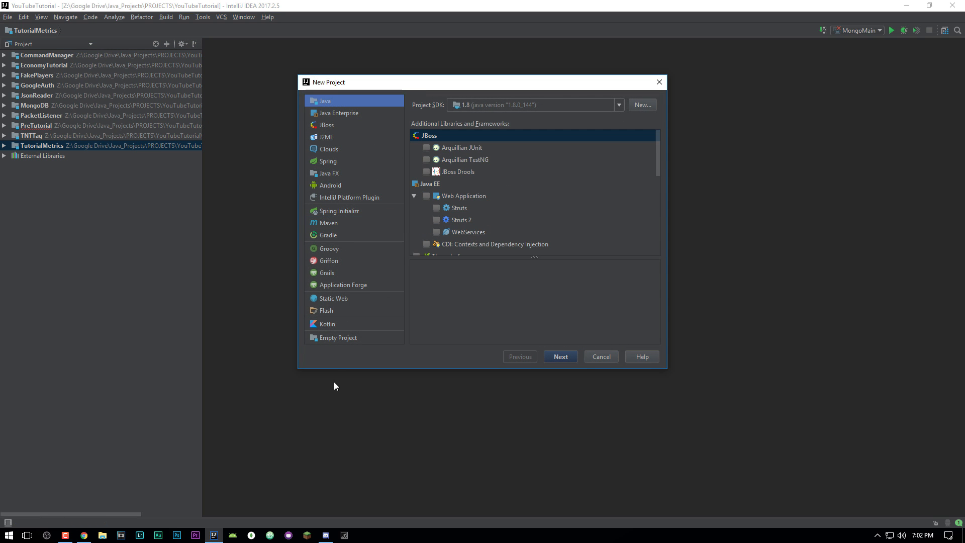
pyautogui.click(600, 356)
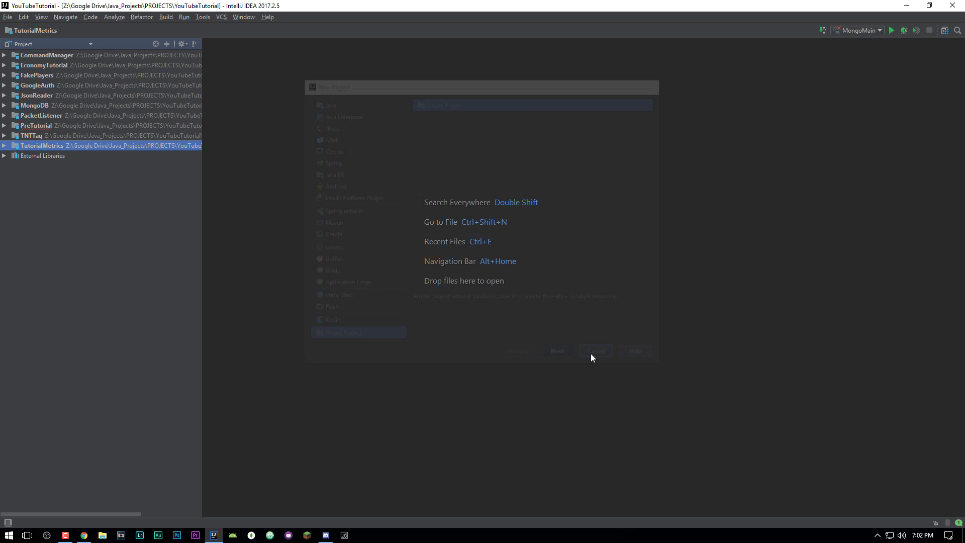
pyautogui.click(7, 17)
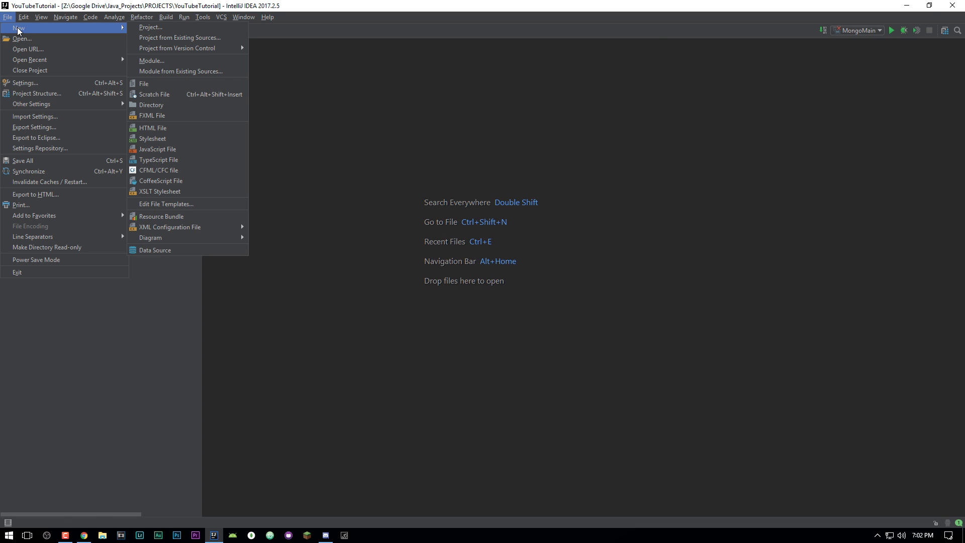
# Step: Start a new Maven module and choose the 1.8.0_144 JDK as its SDK
pyautogui.click(151, 60)
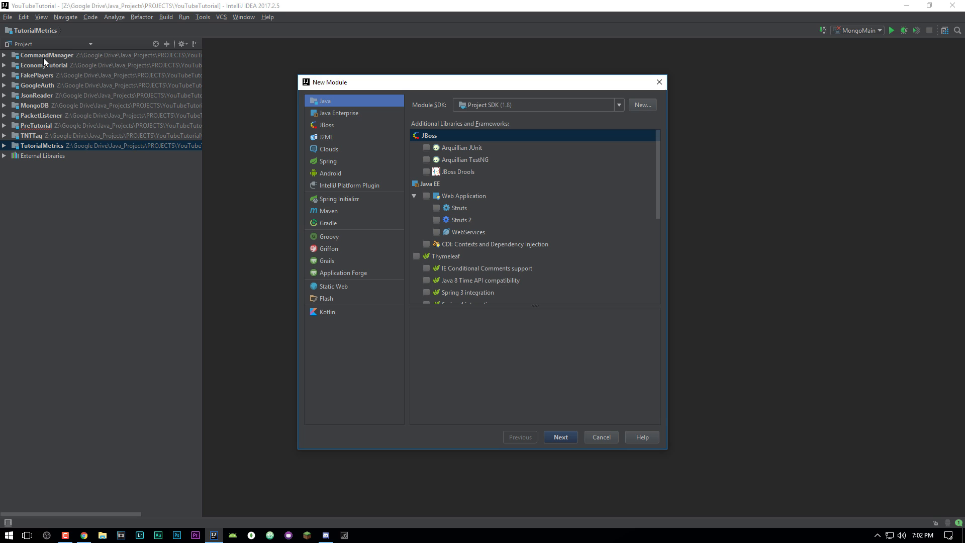
pyautogui.moveTo(61, 70)
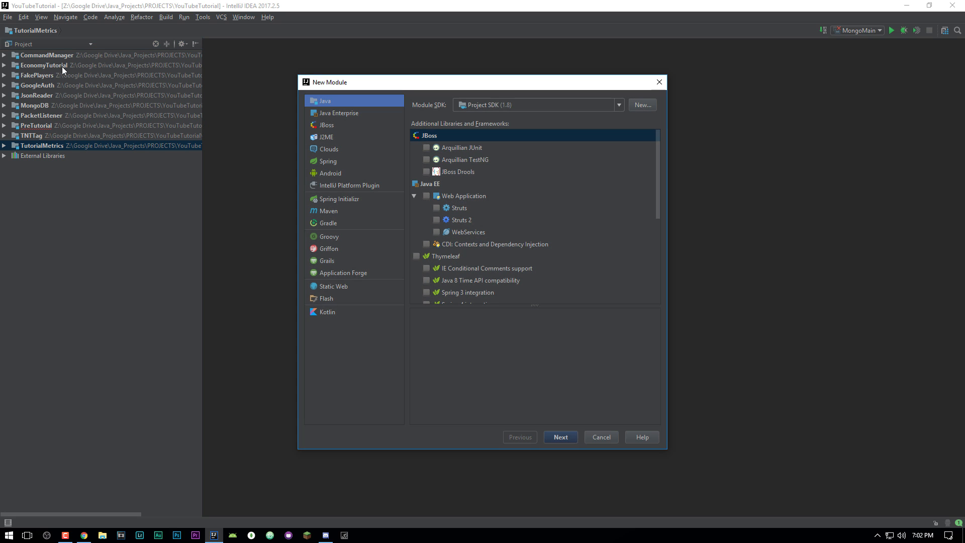
pyautogui.moveTo(504, 141)
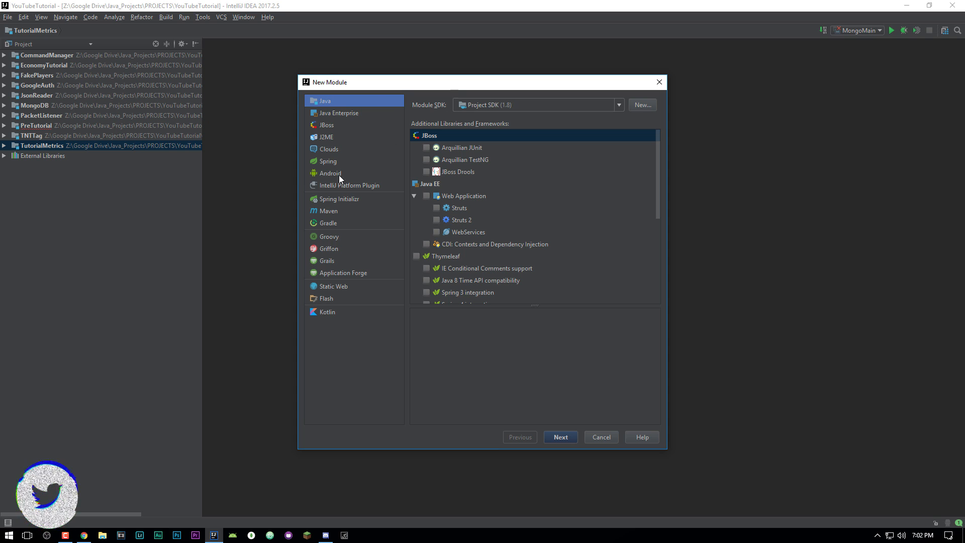
pyautogui.click(328, 210)
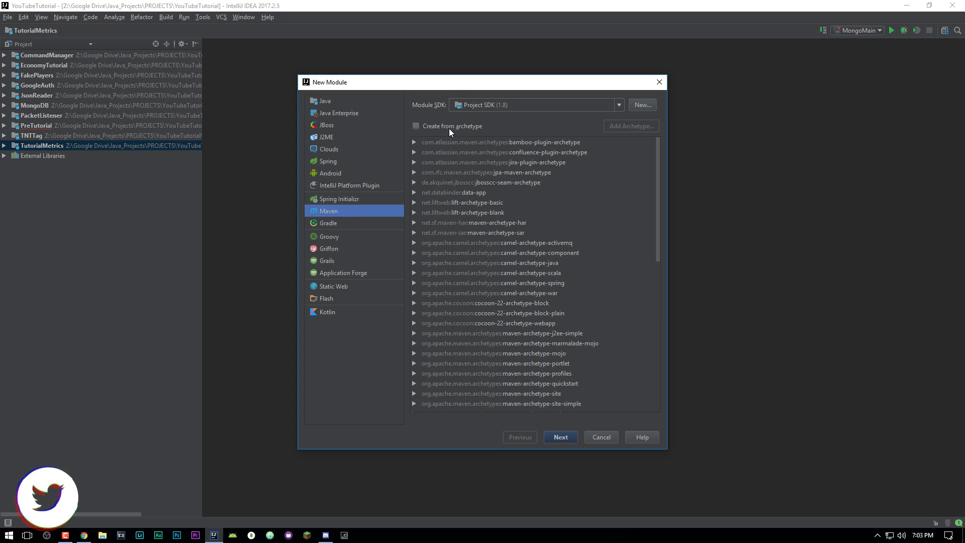
pyautogui.click(619, 104)
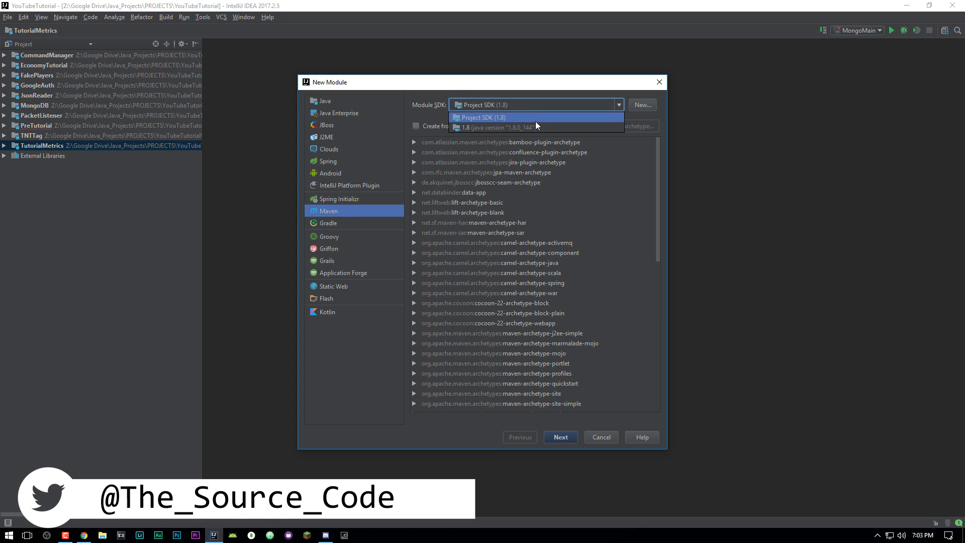
pyautogui.moveTo(576, 425)
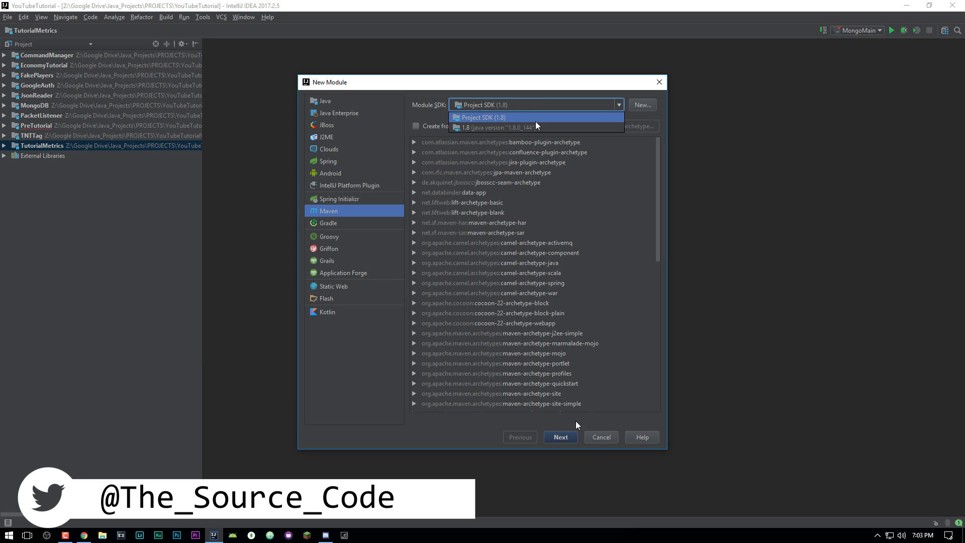
pyautogui.click(496, 126)
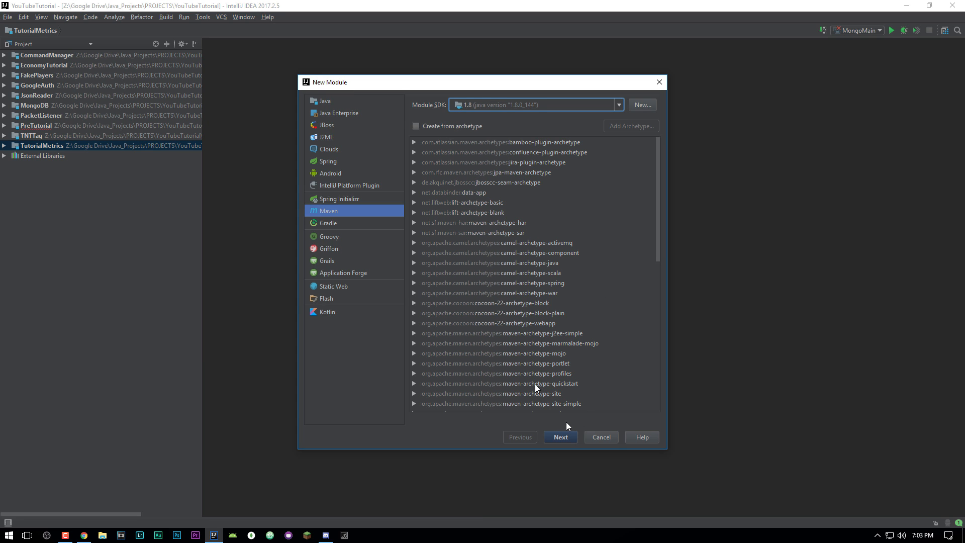
pyautogui.moveTo(504, 386)
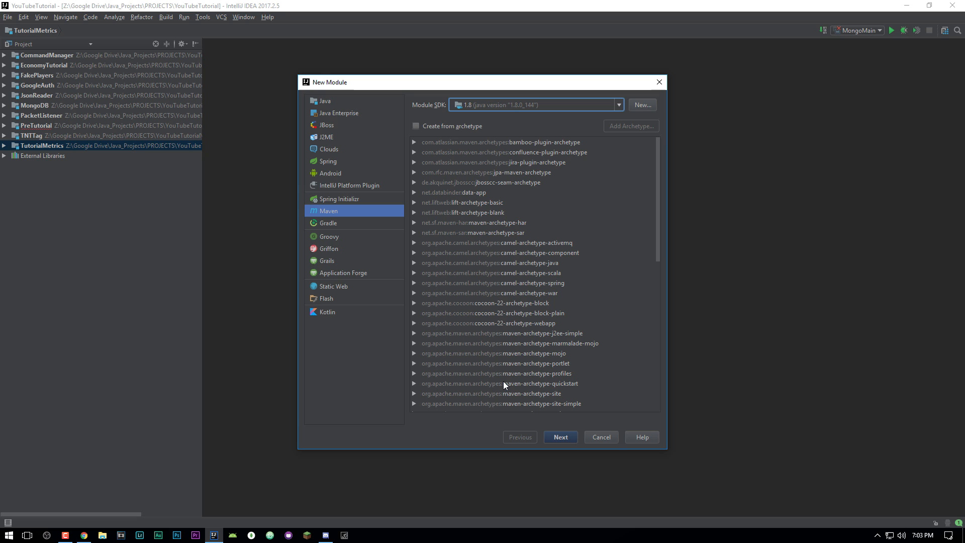
pyautogui.moveTo(597, 424)
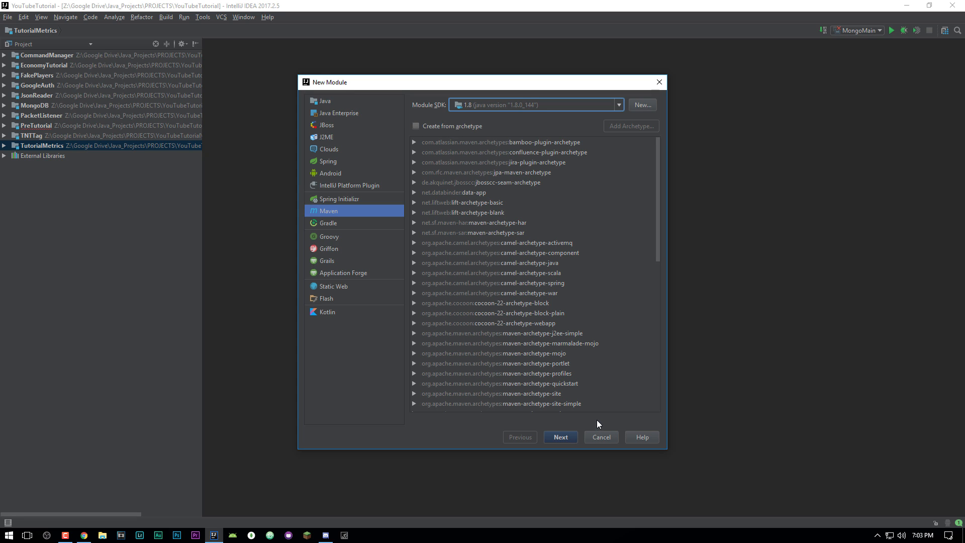
pyautogui.moveTo(601, 437)
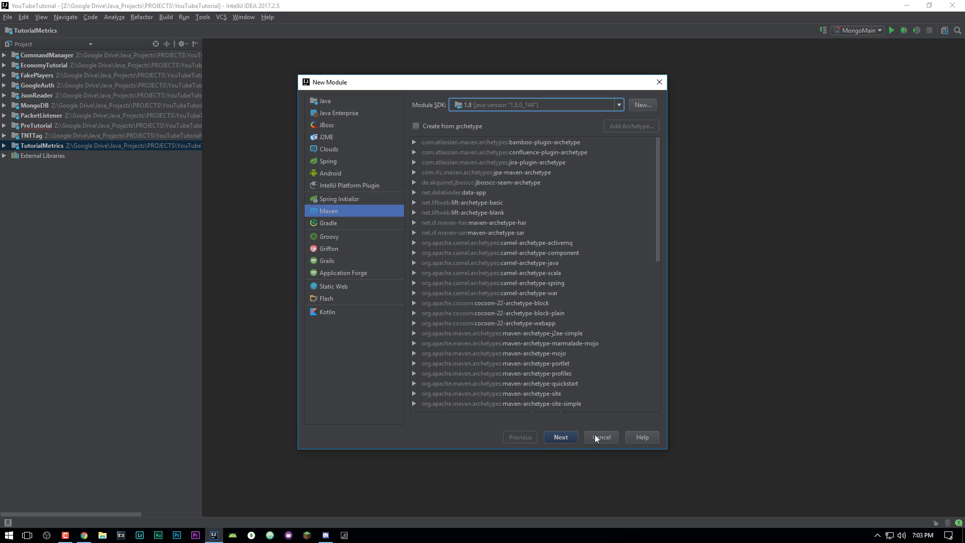
pyautogui.moveTo(569, 441)
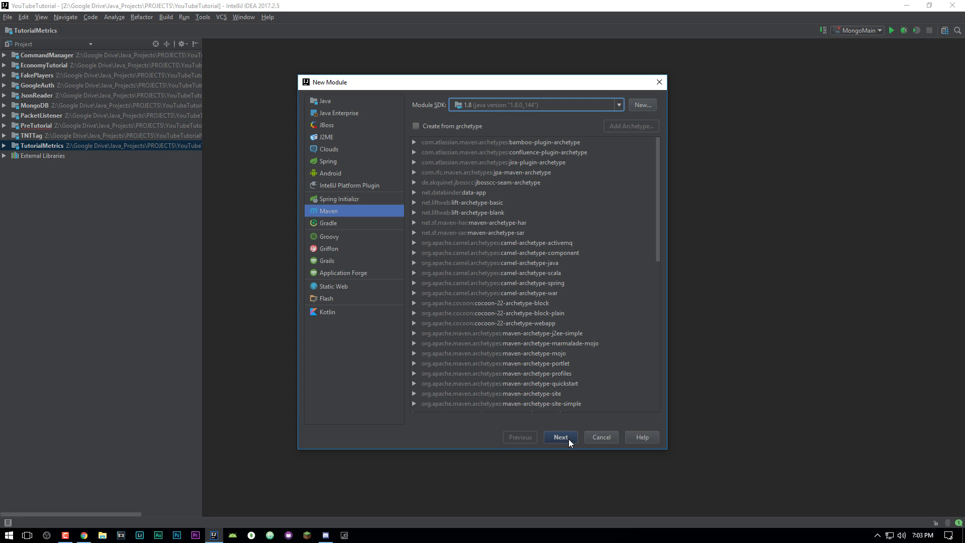
pyautogui.moveTo(498, 316)
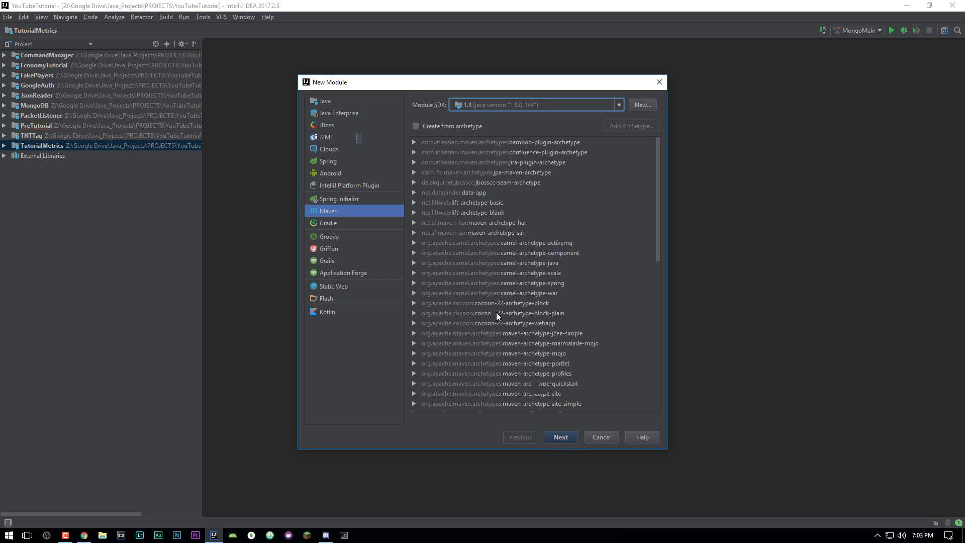
# Step: Finish the module wizard with GroupId me.tsccoding and ArtifactId BungeeCord_Plugin
pyautogui.click(559, 438)
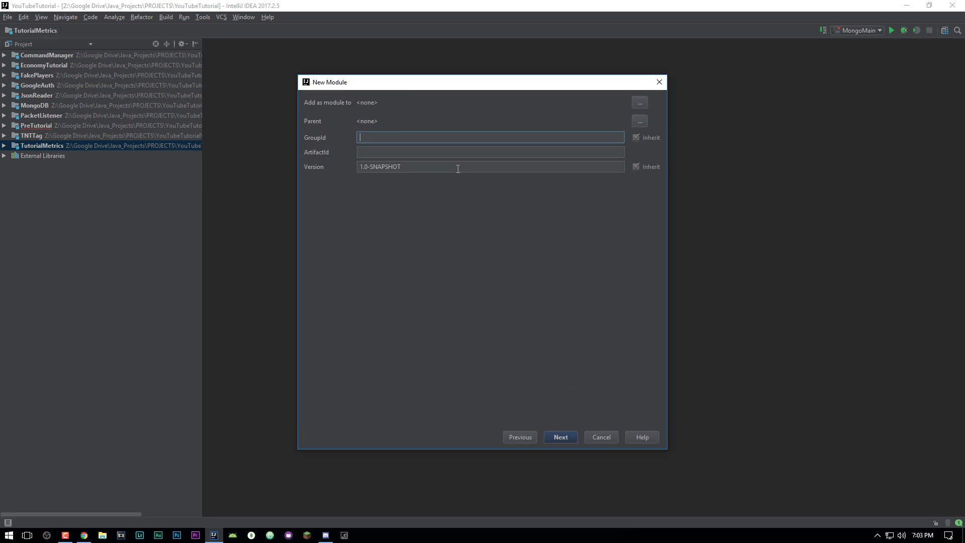
pyautogui.write('me.tsccoding')
pyautogui.click(491, 152)
pyautogui.write('BungeeCord_Plu')
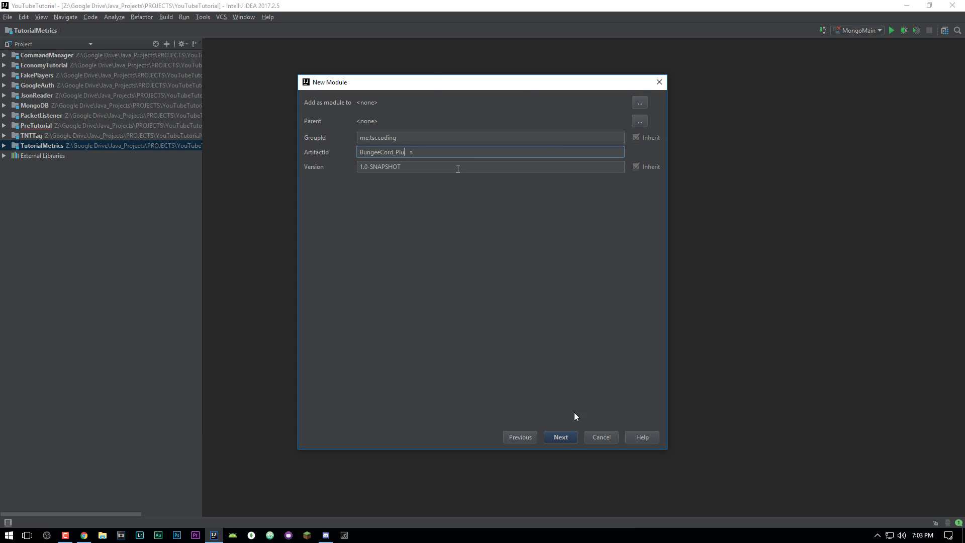
pyautogui.click(560, 438)
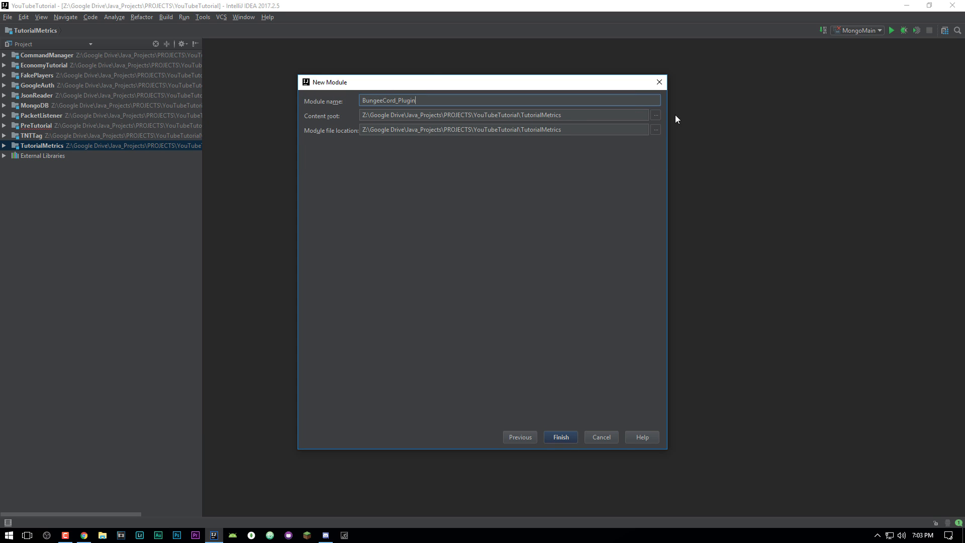
pyautogui.moveTo(549, 443)
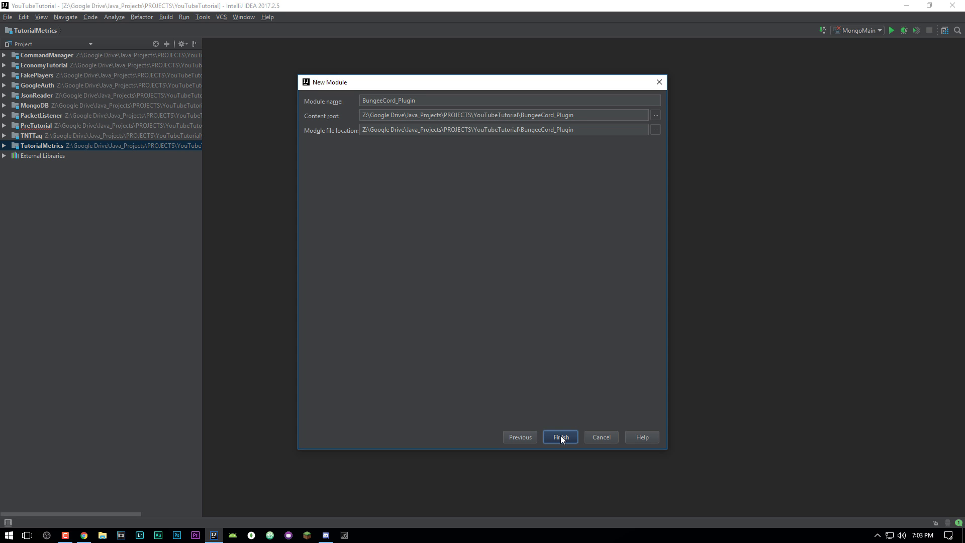
pyautogui.click(560, 438)
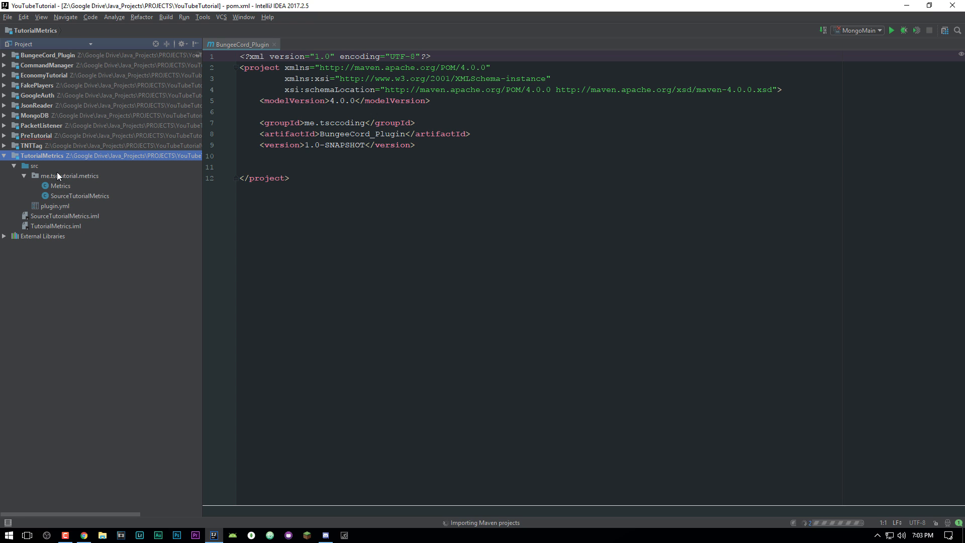
# Step: Briefly view Metrics.java from TutorialMetrics, close it, and expand the BungeeCord_Plugin tree
pyautogui.click(60, 186)
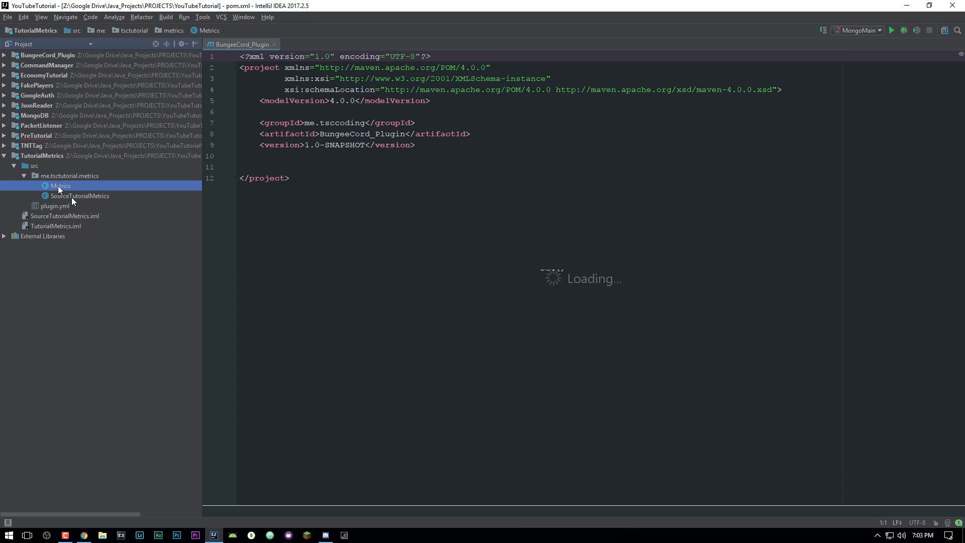
pyautogui.doubleClick(60, 185)
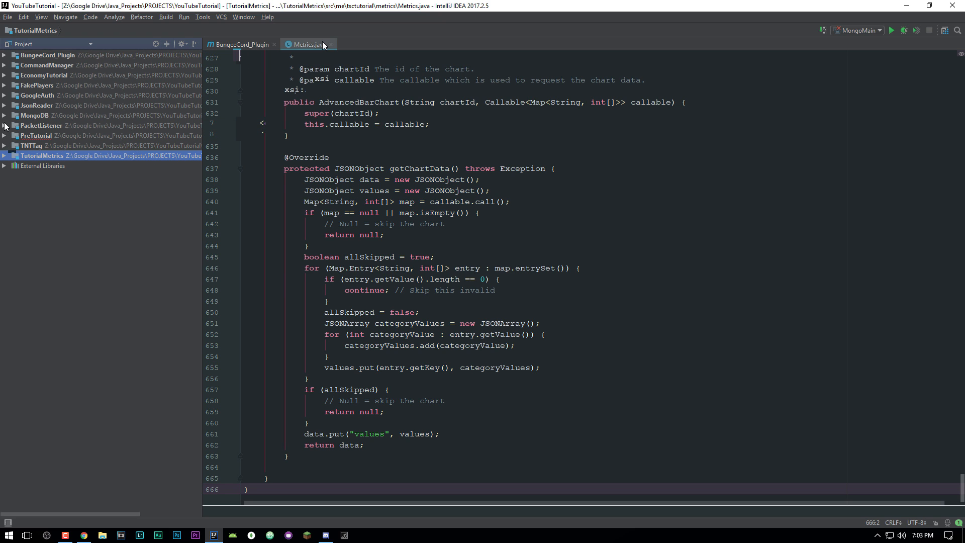
pyautogui.click(242, 43)
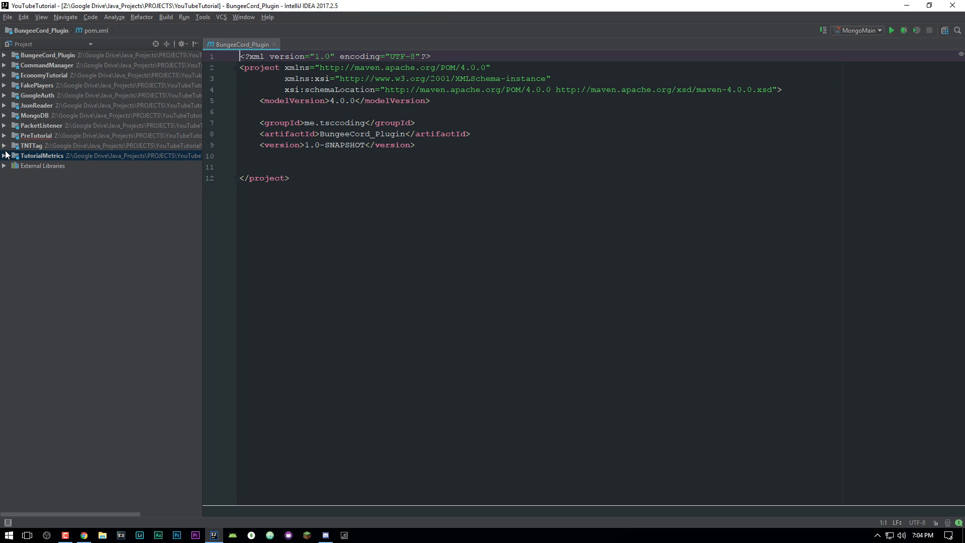
pyautogui.click(4, 64)
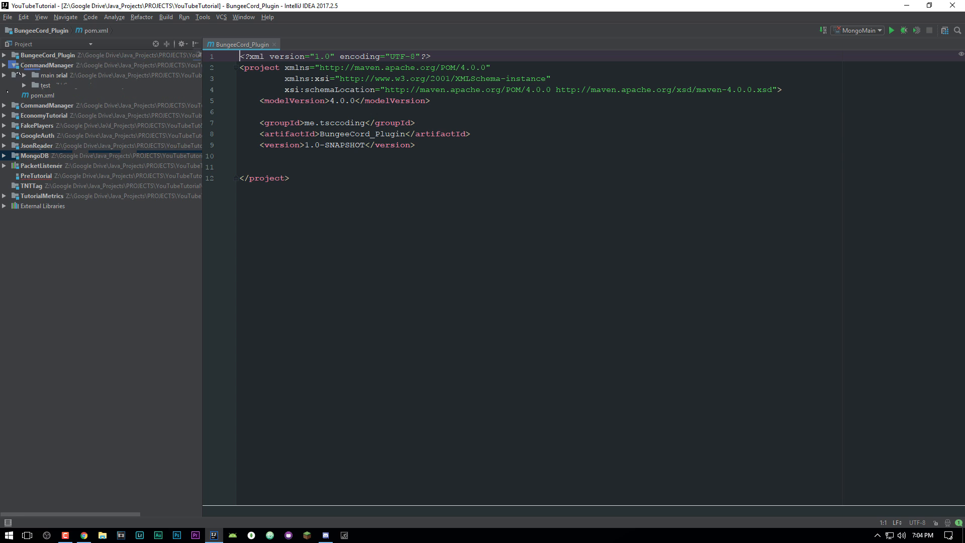
# Step: Create the me.tsccoding package under src/main/java
pyautogui.rightClick(25, 64)
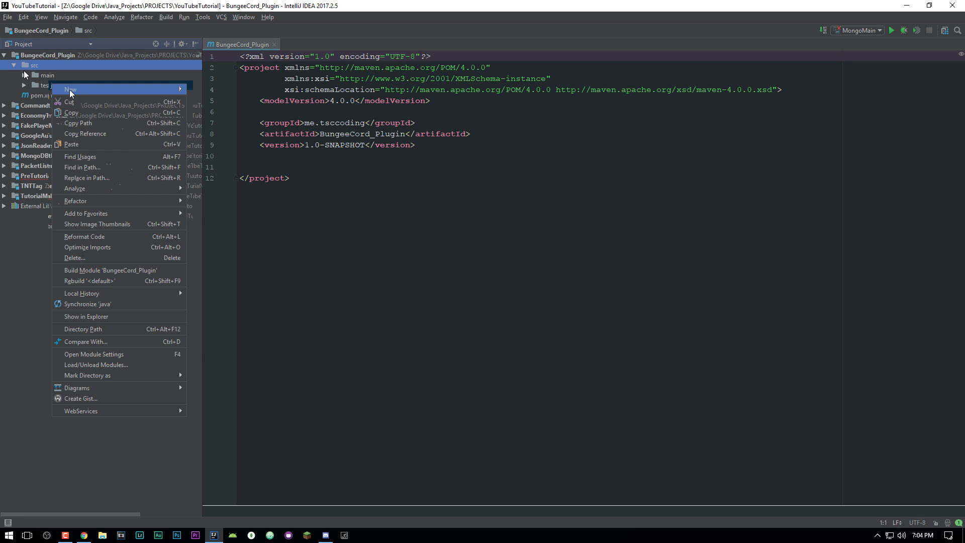
pyautogui.click(70, 88)
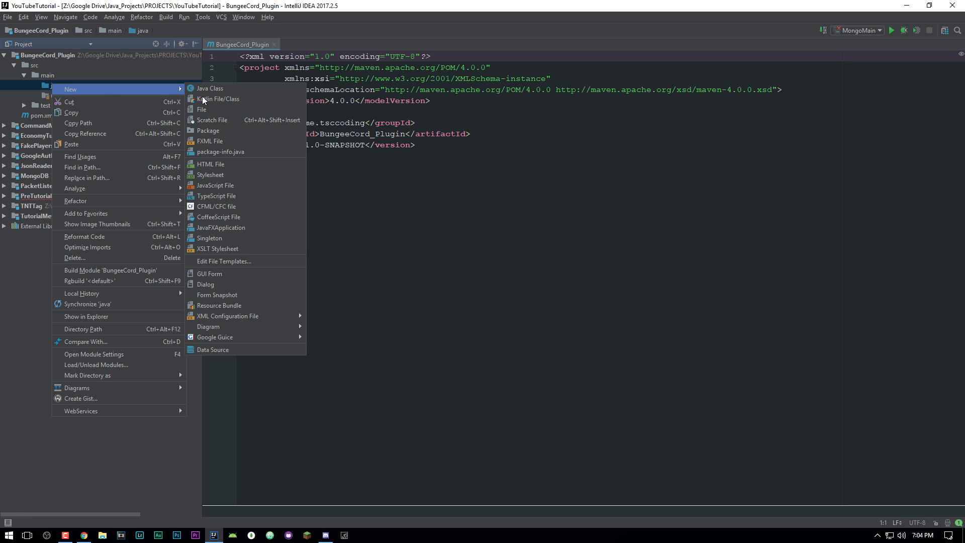
pyautogui.moveTo(226, 131)
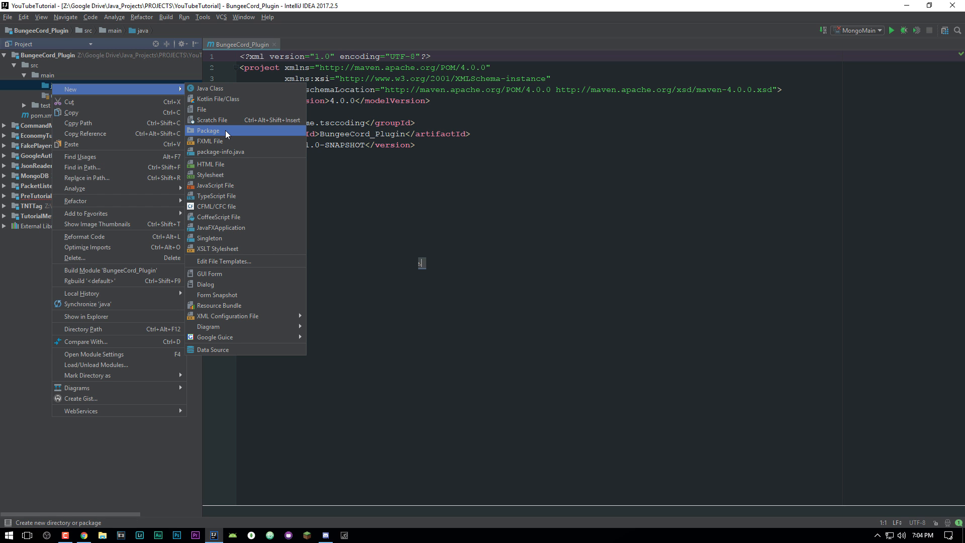
pyautogui.click(208, 131)
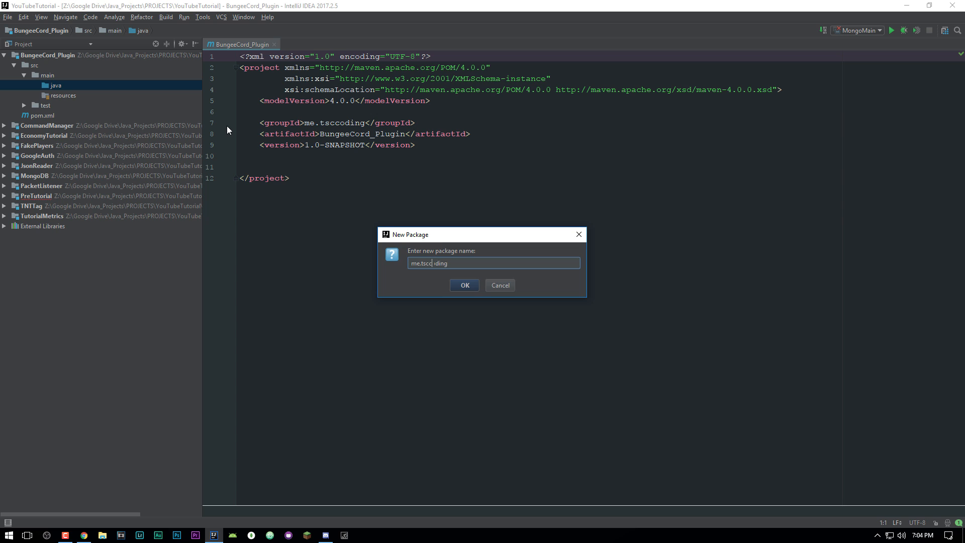
pyautogui.click(465, 285)
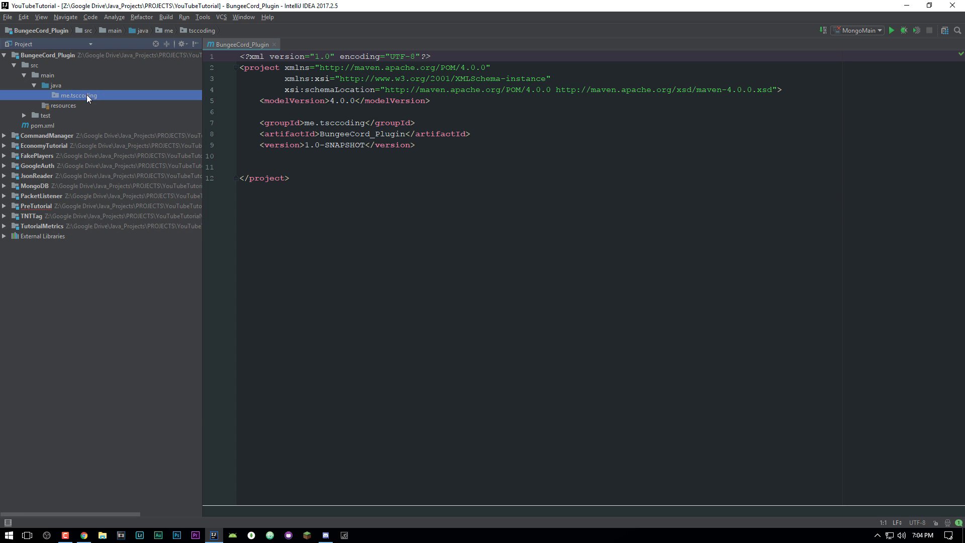
# Step: Create a BungeeMain Java class in the me.tsccoding package
pyautogui.rightClick(78, 95)
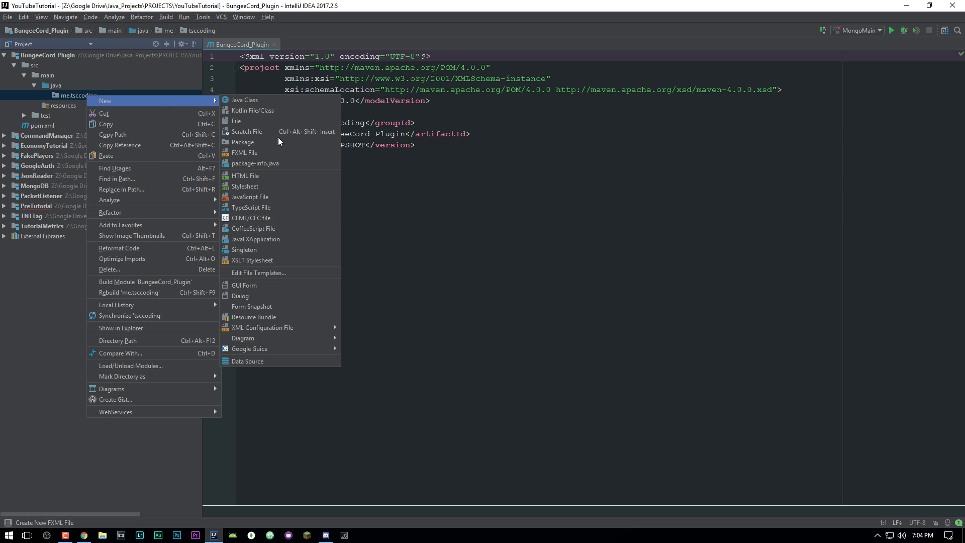
pyautogui.moveTo(265, 100)
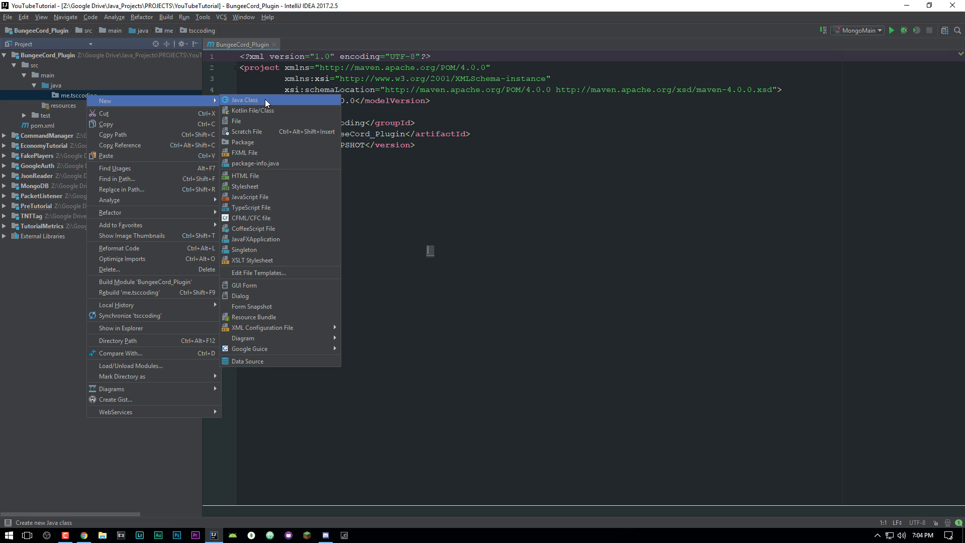
pyautogui.click(243, 99)
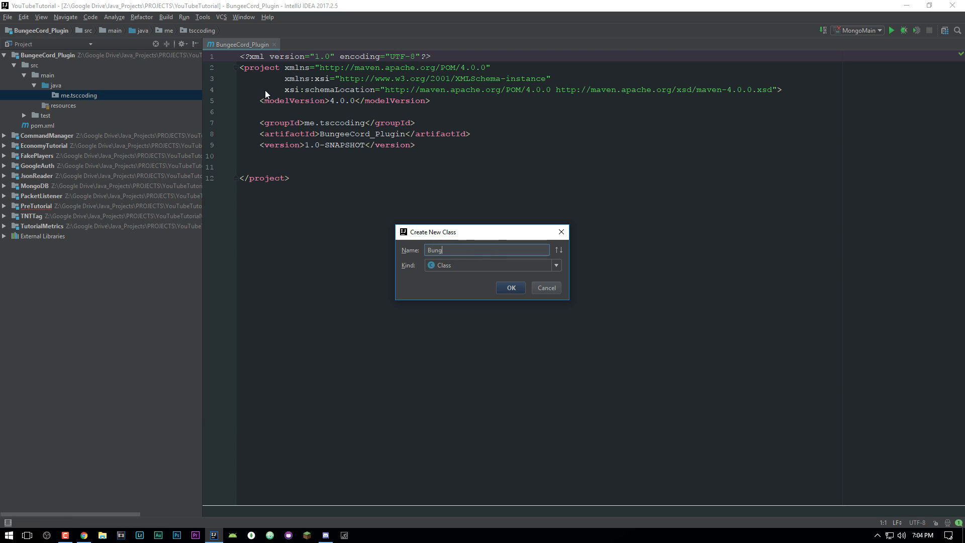
pyautogui.press('BackSpace')
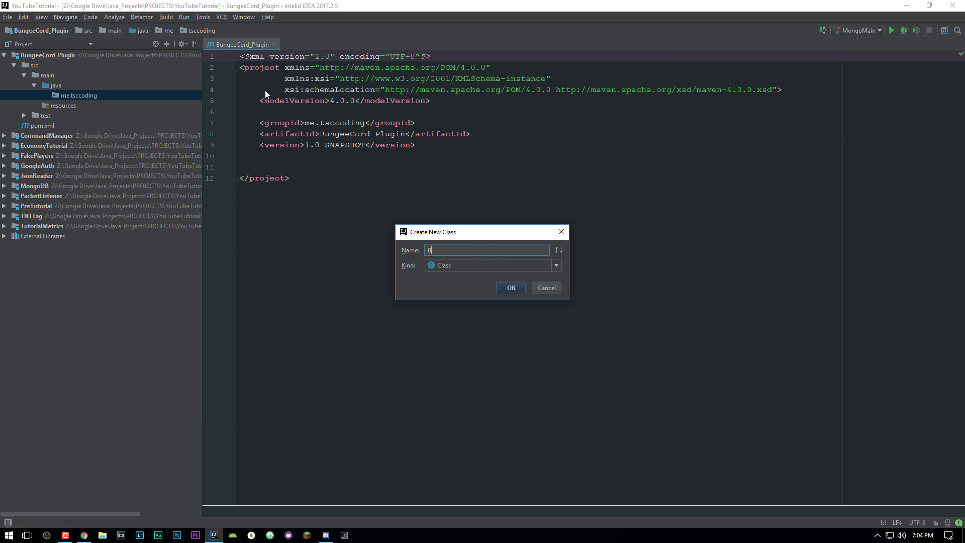
pyautogui.write('ungeeMain')
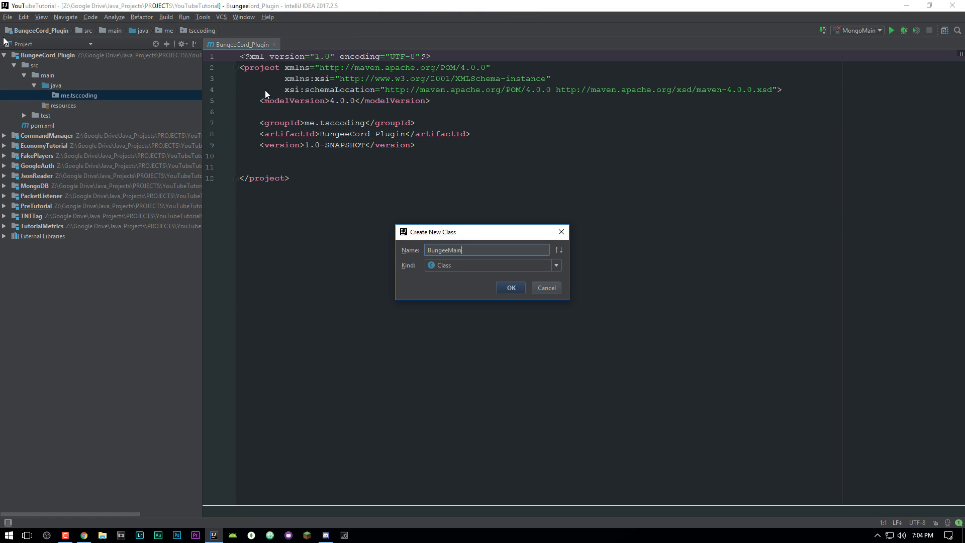
pyautogui.click(510, 288)
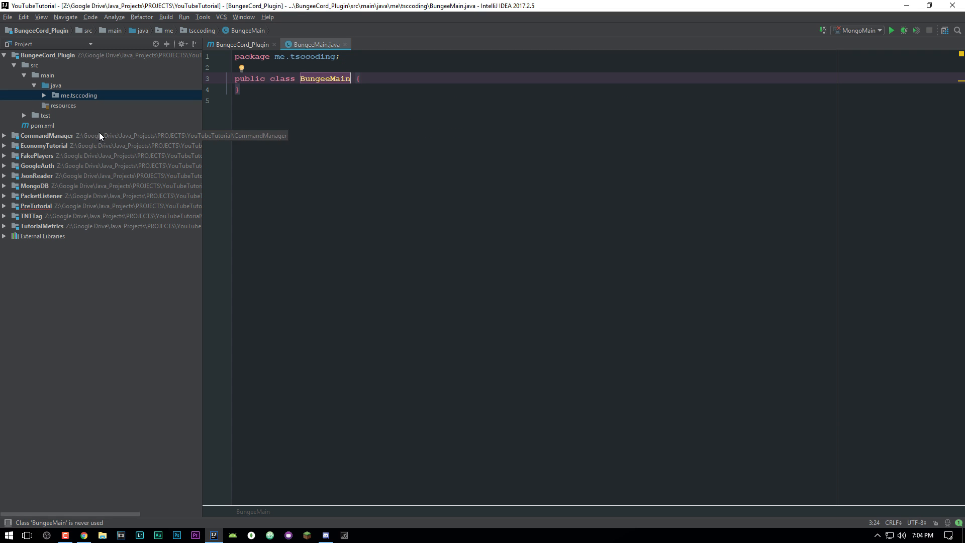
pyautogui.moveTo(59, 95)
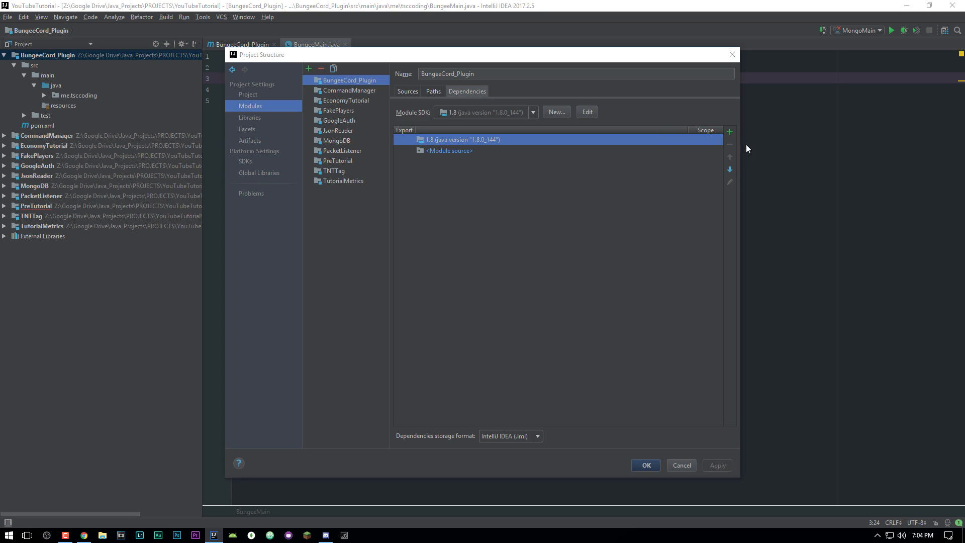
# Step: Attach spigot-1.12.2.jar from the builds folder as a compile dependency and apply it
pyautogui.click(731, 130)
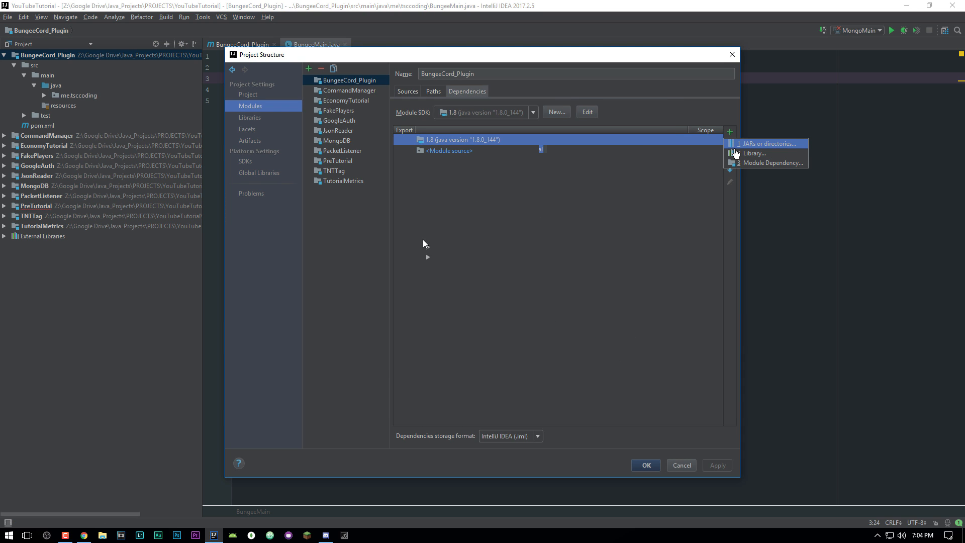
pyautogui.click(763, 144)
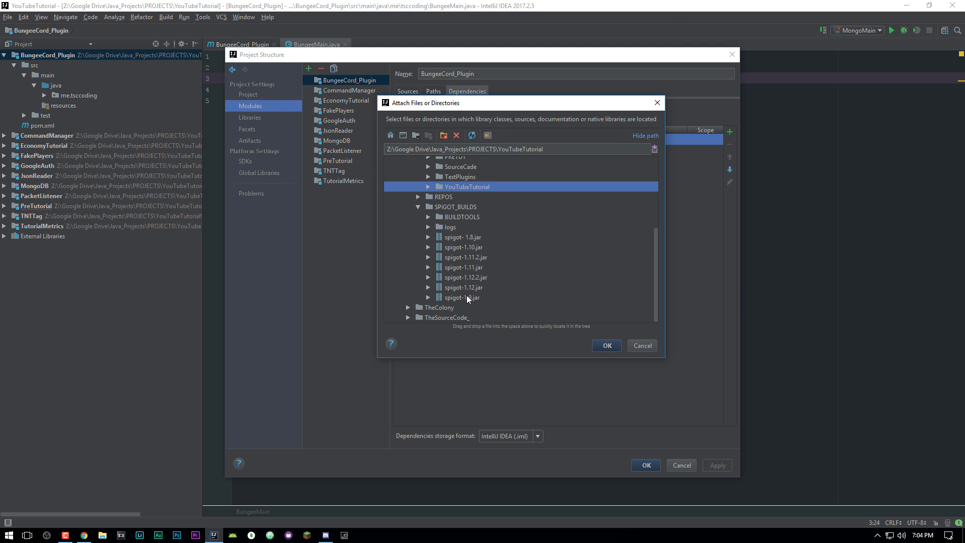
pyautogui.click(465, 278)
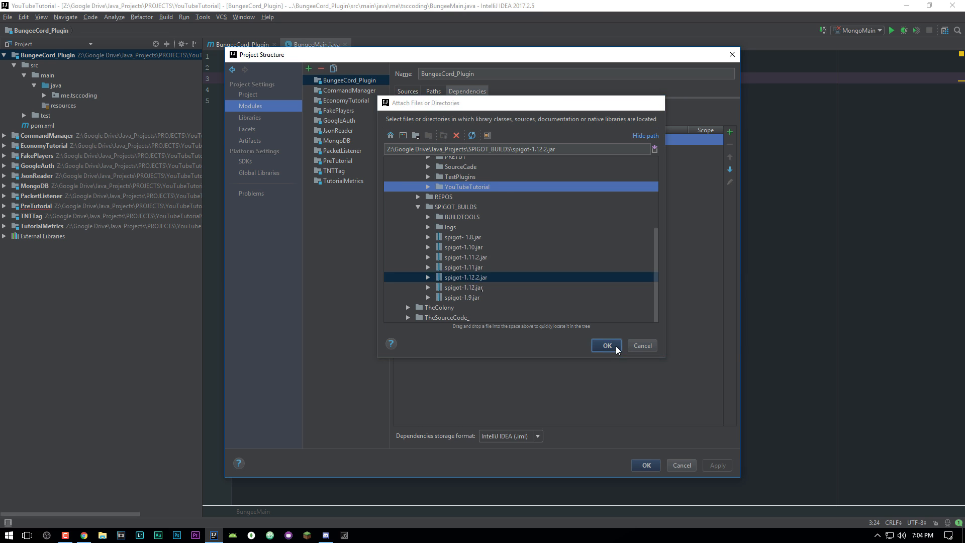
pyautogui.click(604, 345)
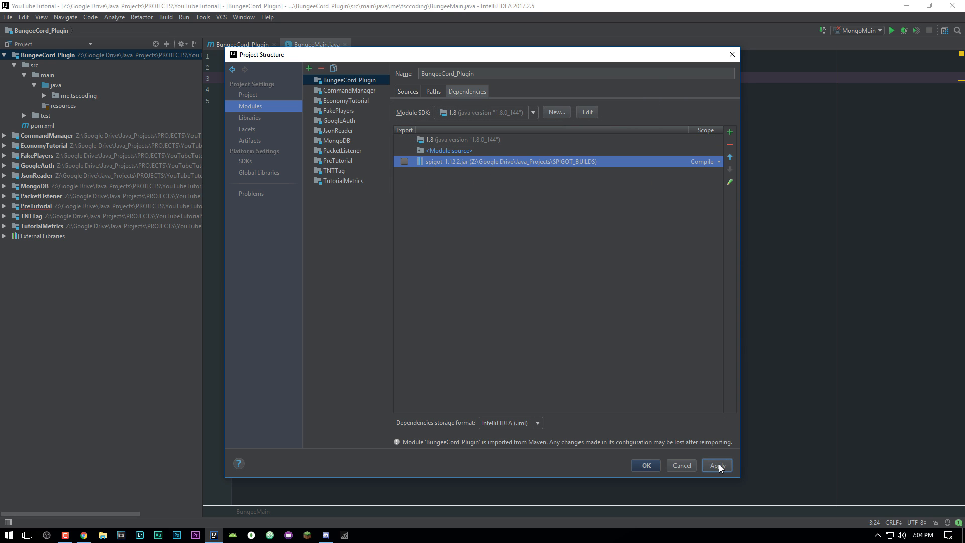
pyautogui.click(716, 464)
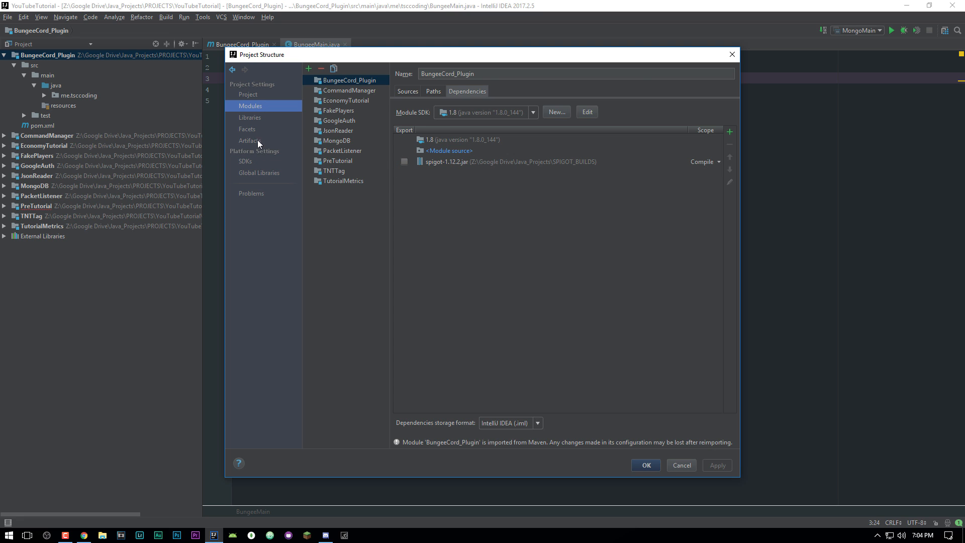
# Step: In Artifacts, add a BungeeCord_Plugin jar artifact built from the module with dependencies
pyautogui.click(248, 141)
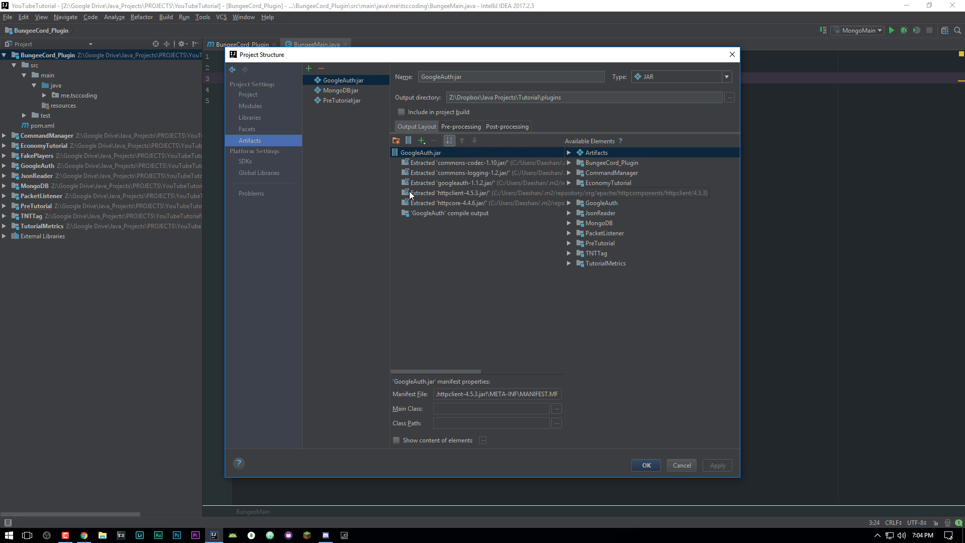
pyautogui.click(456, 212)
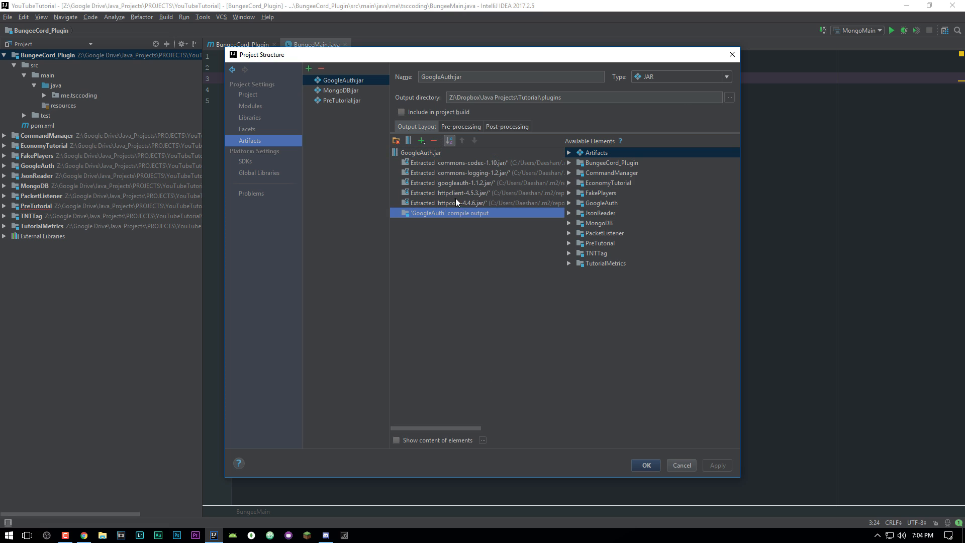
pyautogui.moveTo(373, 120)
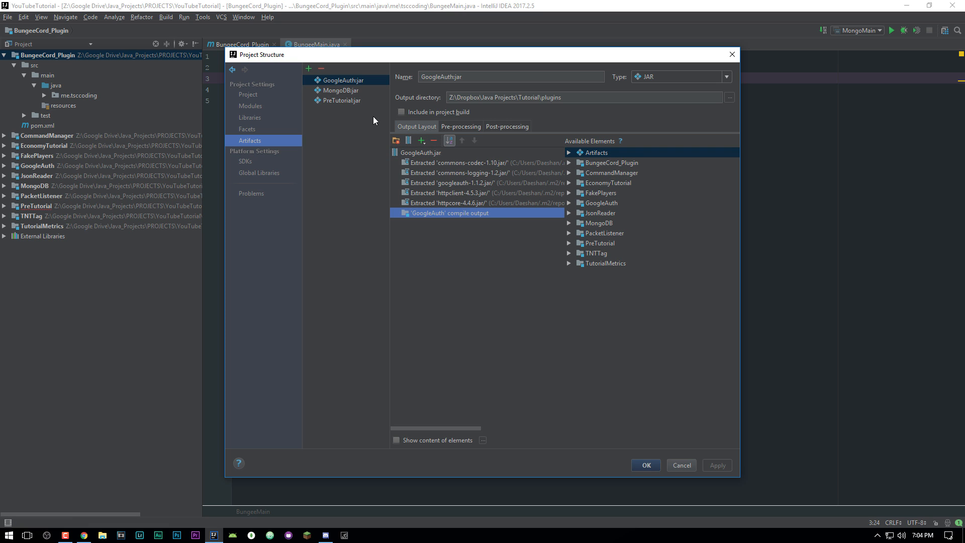
pyautogui.click(309, 69)
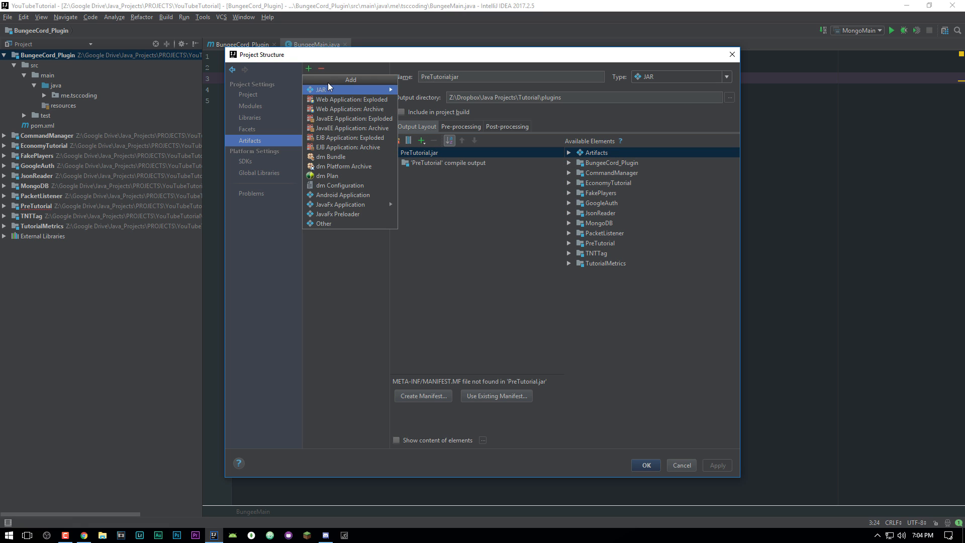
pyautogui.click(320, 88)
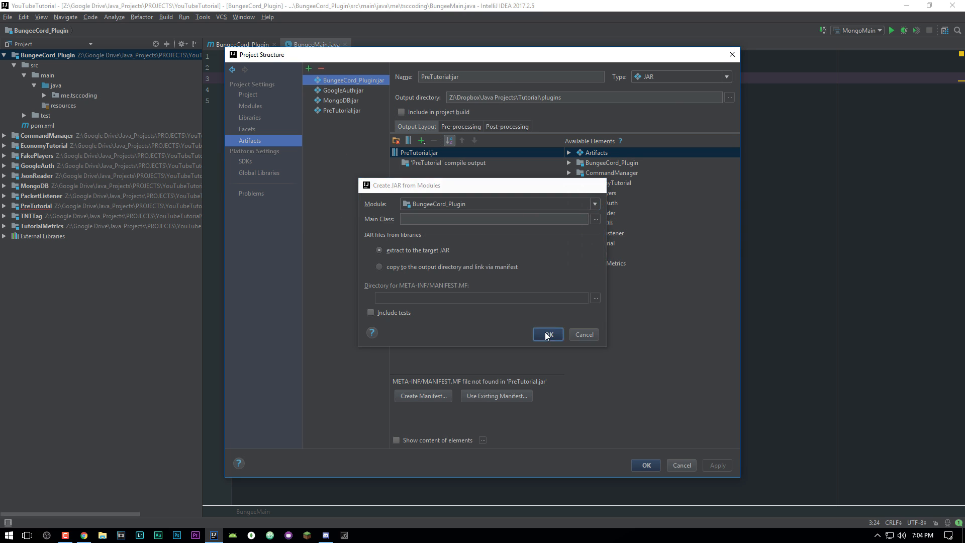
pyautogui.click(547, 334)
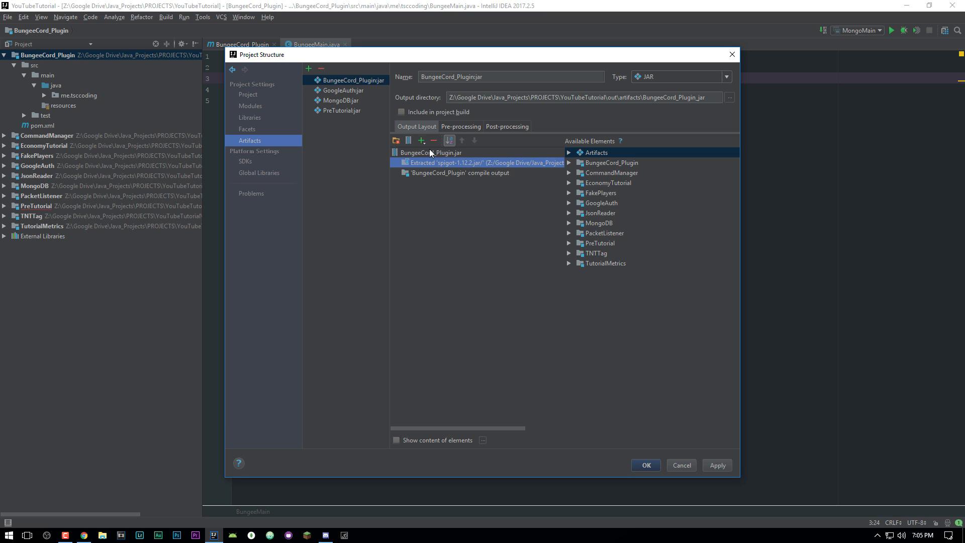
# Step: Compare the jar's output directory with GoogleAuth's, check module dependencies, and close Project Structure
pyautogui.click(344, 90)
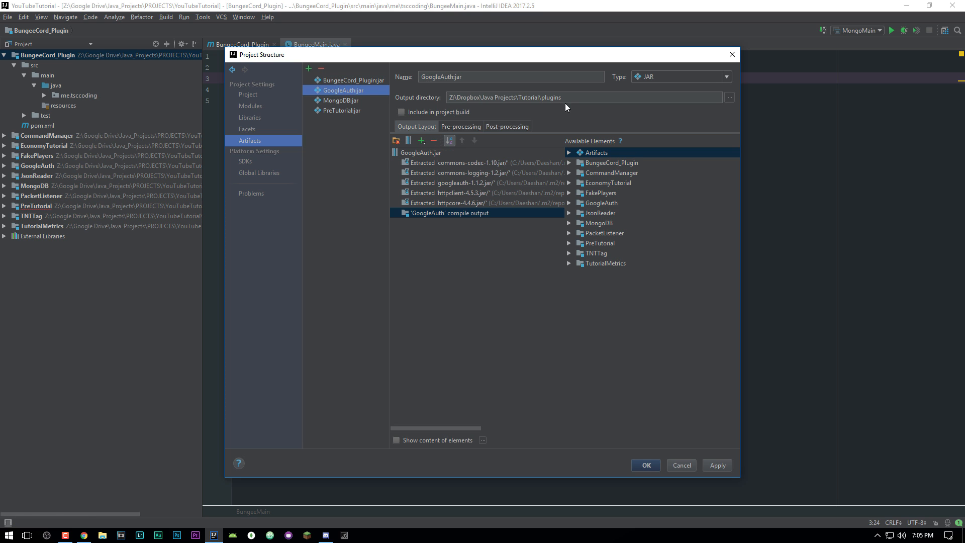
pyautogui.click(579, 98)
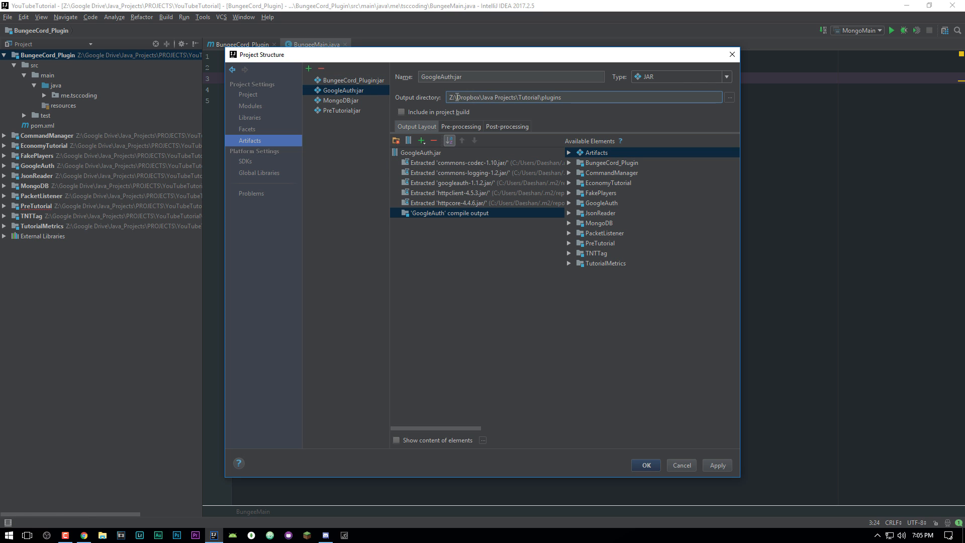
pyautogui.click(354, 81)
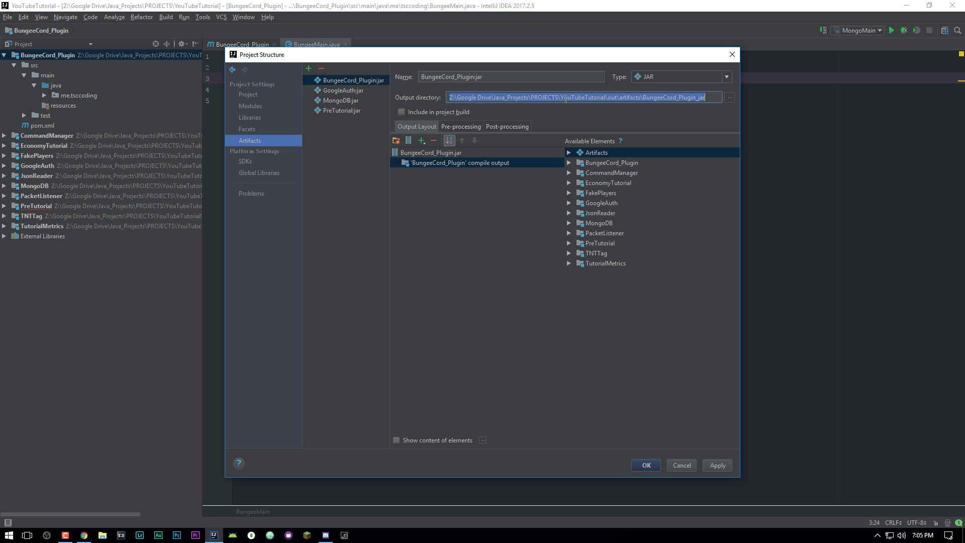
pyautogui.click(342, 89)
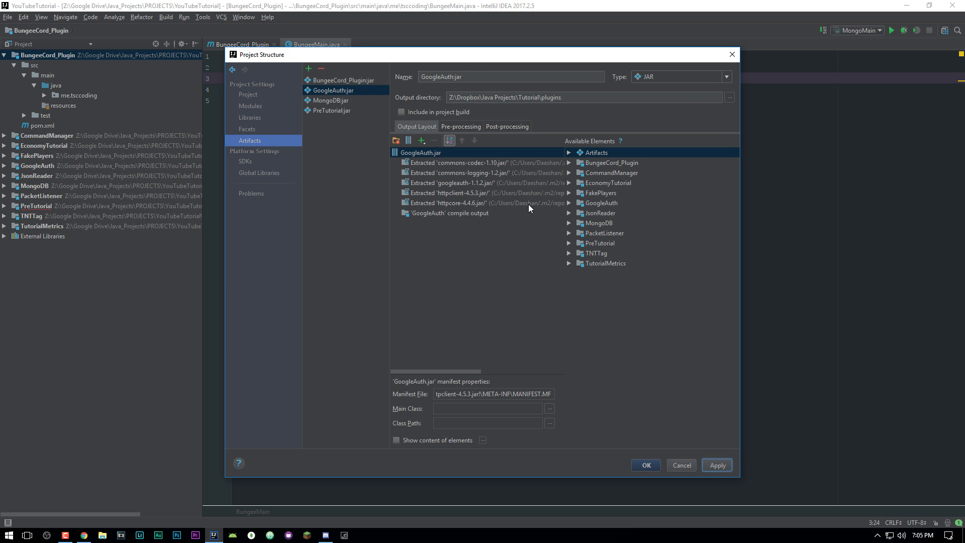
pyautogui.click(345, 81)
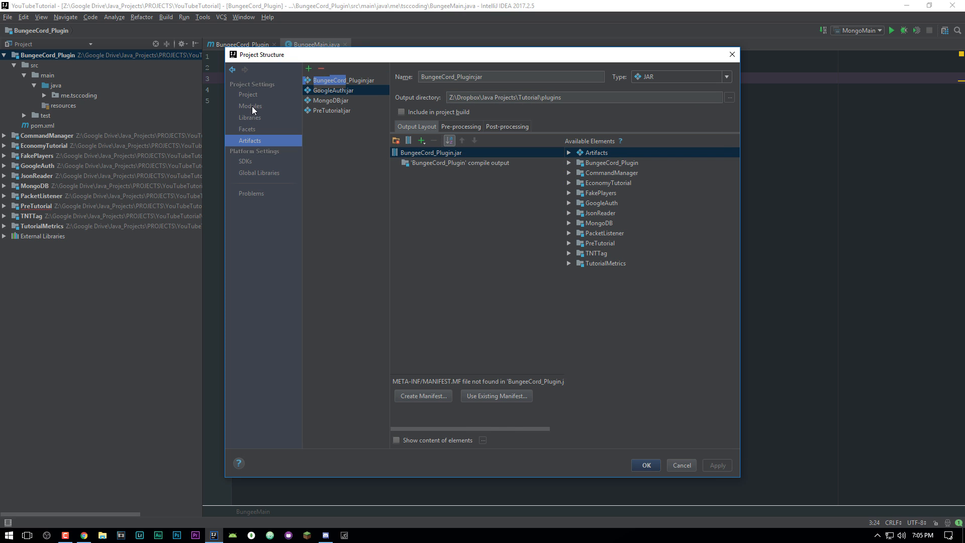
pyautogui.click(681, 464)
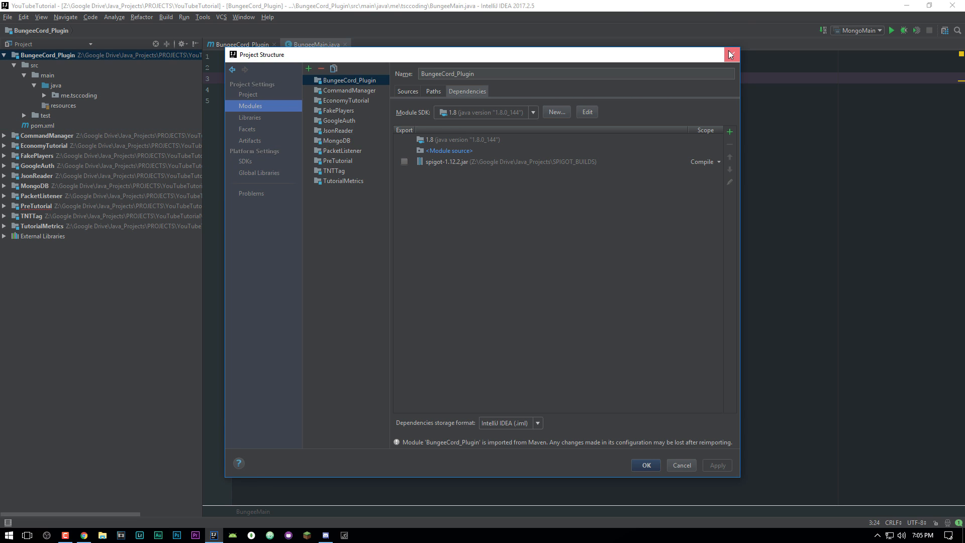
pyautogui.click(731, 54)
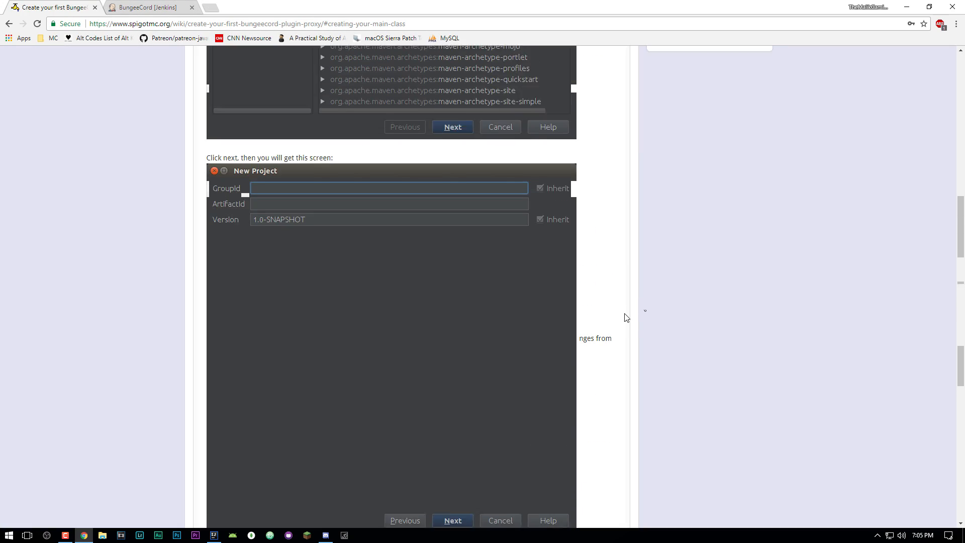
# Step: Scroll the SpigotMC wiki to the pom.xml snippet and select the repositories and build XML
pyautogui.scroll(3)
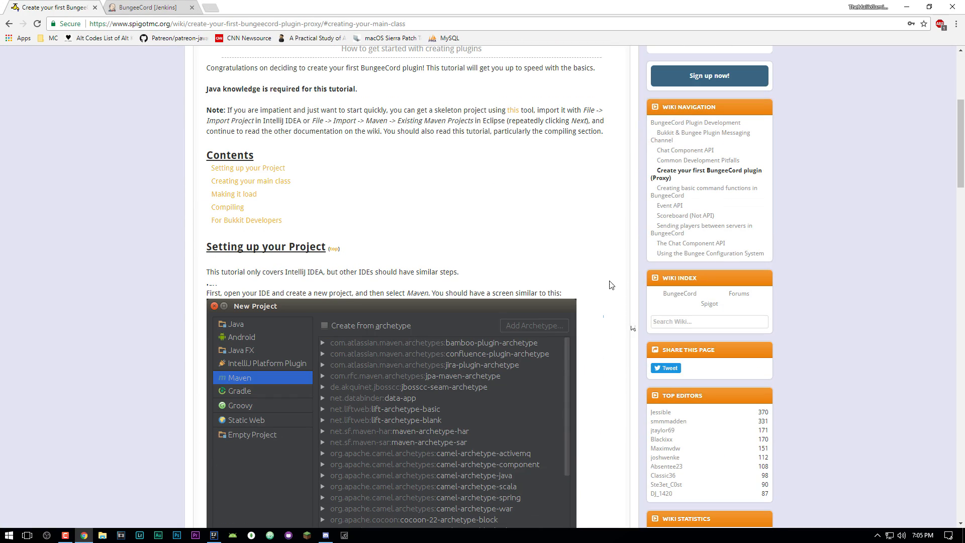
pyautogui.scroll(-3)
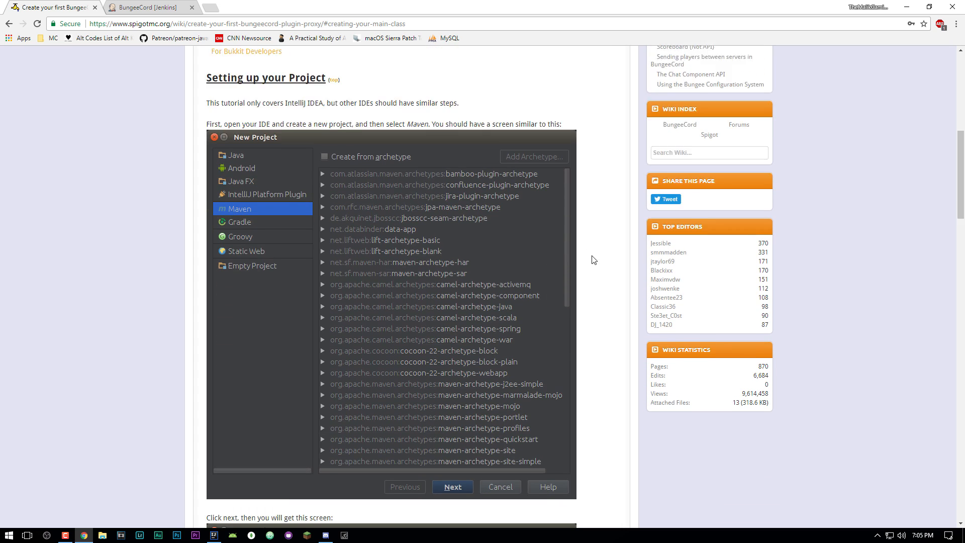
pyautogui.scroll(-3)
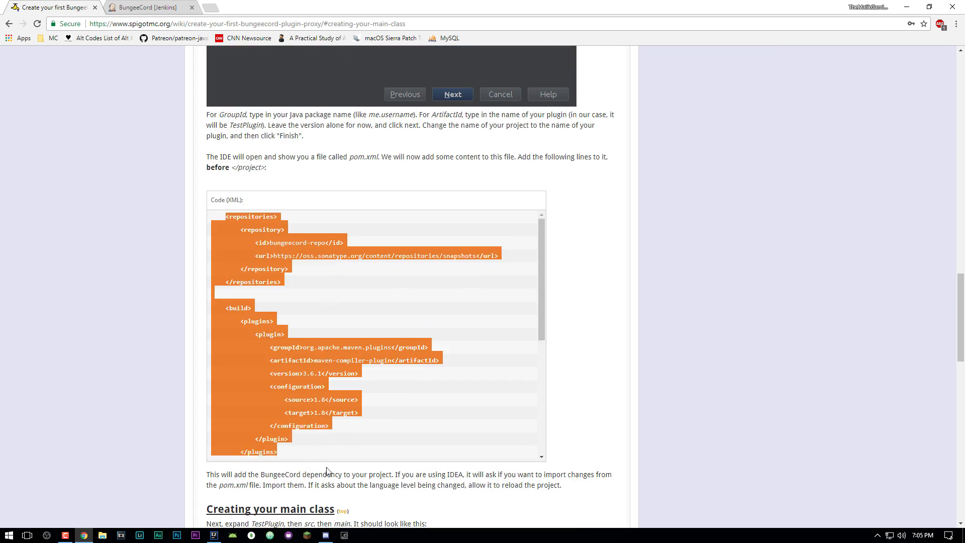
pyautogui.moveTo(357, 394)
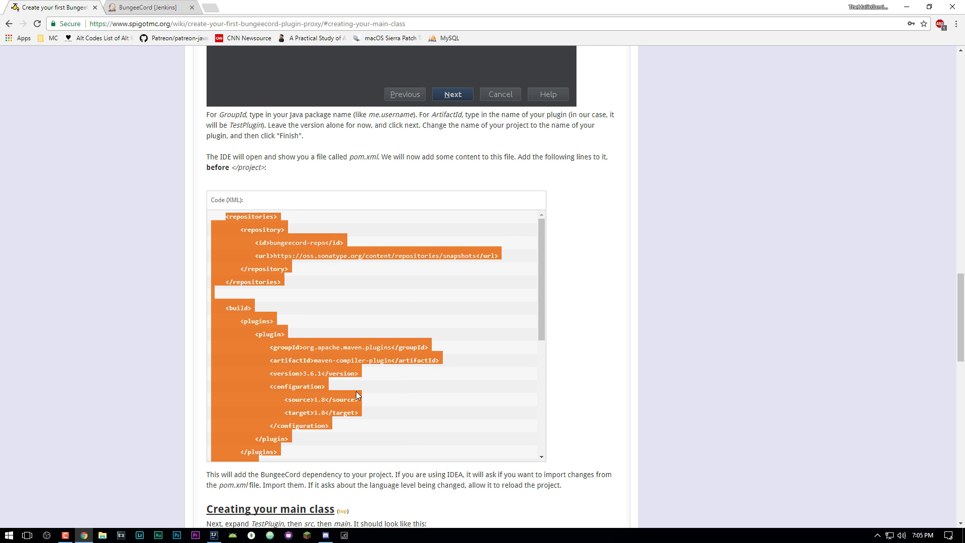
pyautogui.click(282, 319)
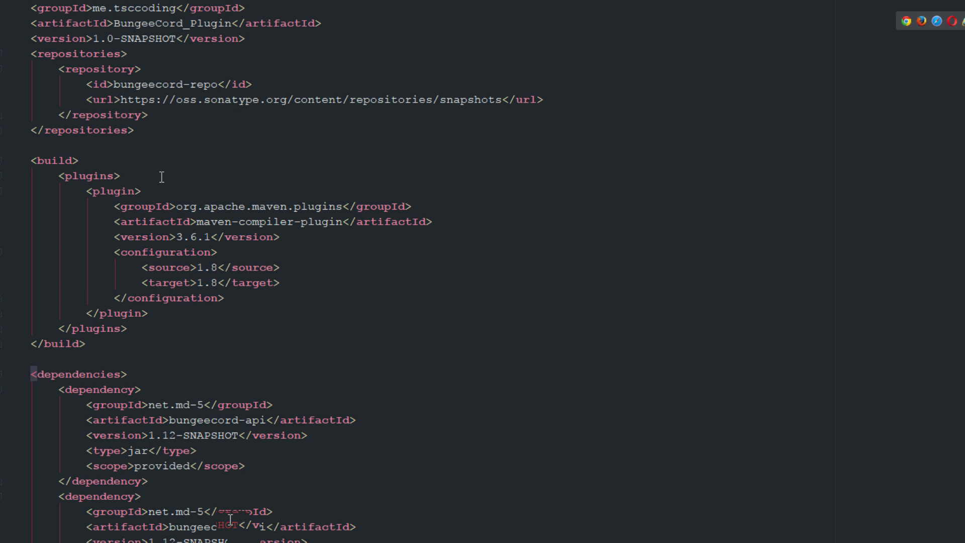
# Step: Scroll through pom.xml to review the pasted bungeecord-repo and Java 1.8 compiler build section
pyautogui.scroll(3)
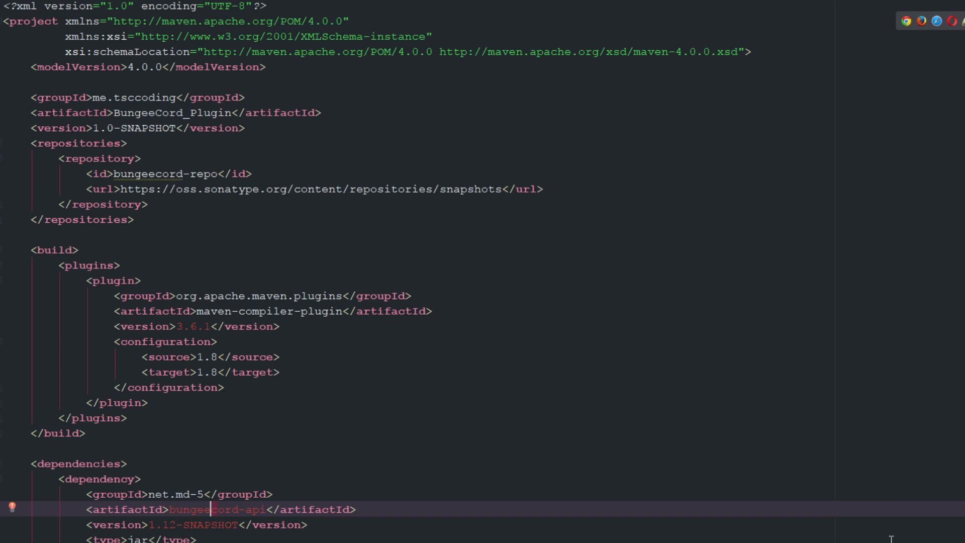
pyautogui.moveTo(879, 220)
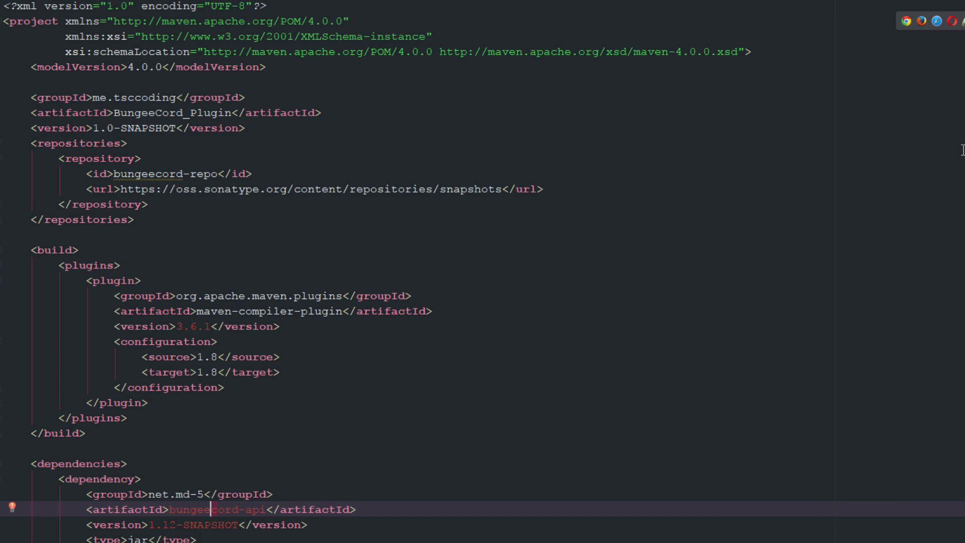
pyautogui.moveTo(220, 410)
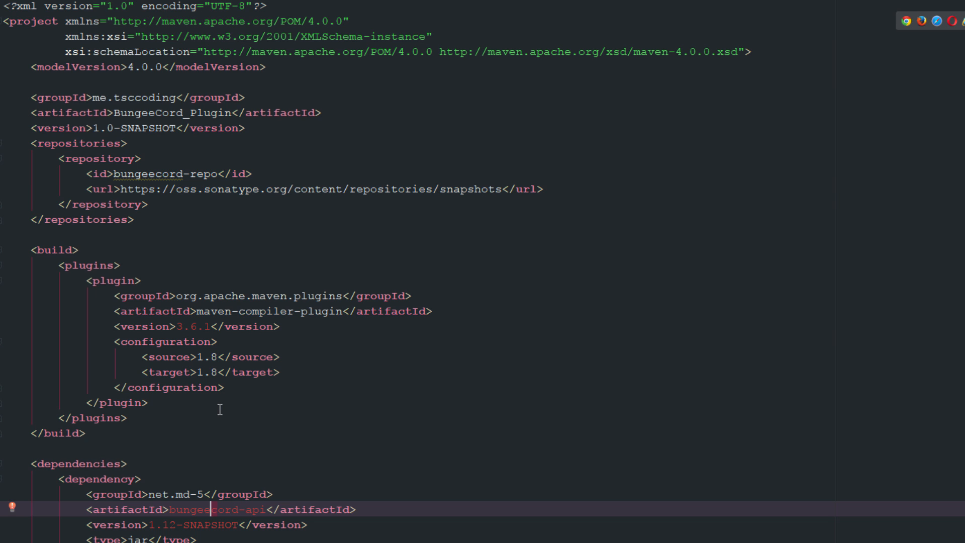
pyautogui.scroll(-3)
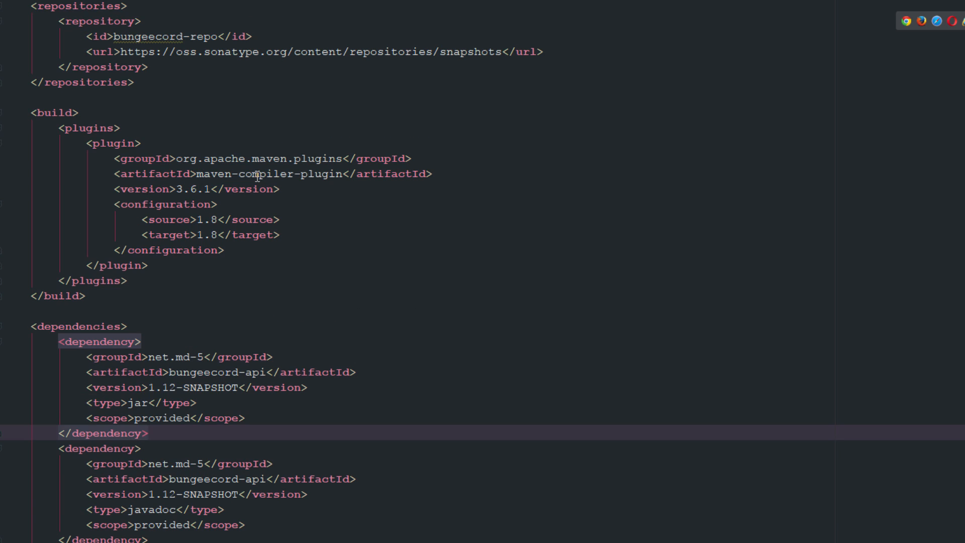
pyautogui.scroll(-3)
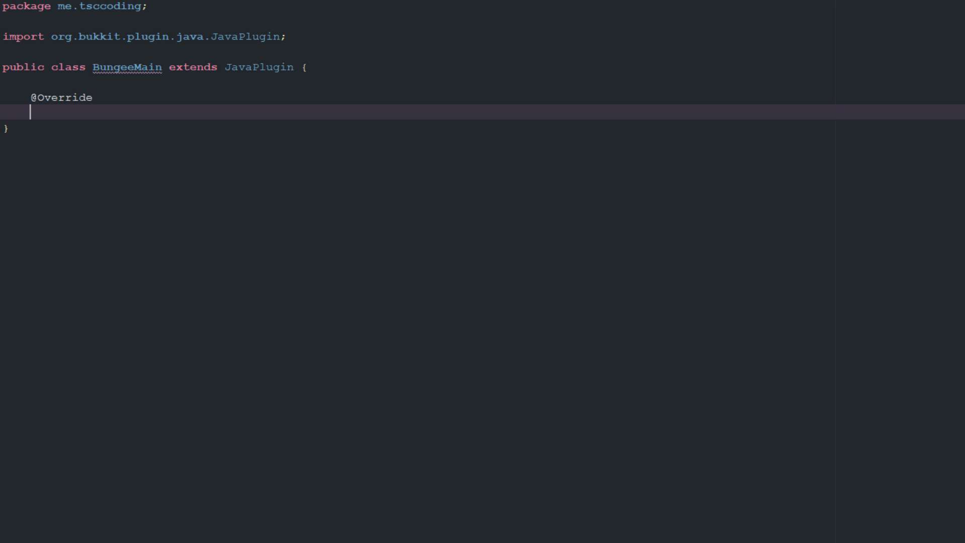
# Step: Write public void onEnable() logging "BungeeCord Plugin has loaded!" via getLogger().info
pyautogui.write('public void onEnable()')
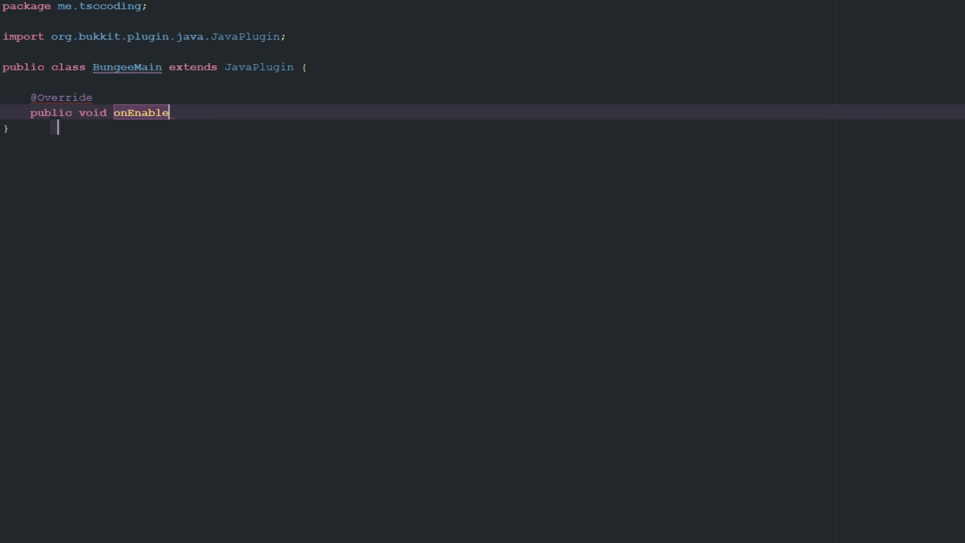
pyautogui.write('(){')
pyautogui.write('getLogger().info("");')
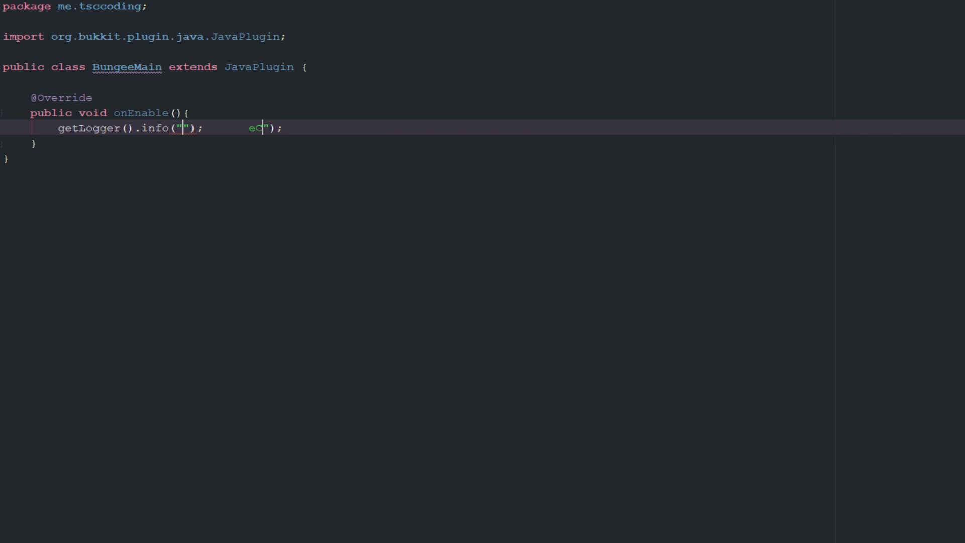
pyautogui.write('BungeeCord PPlugin')
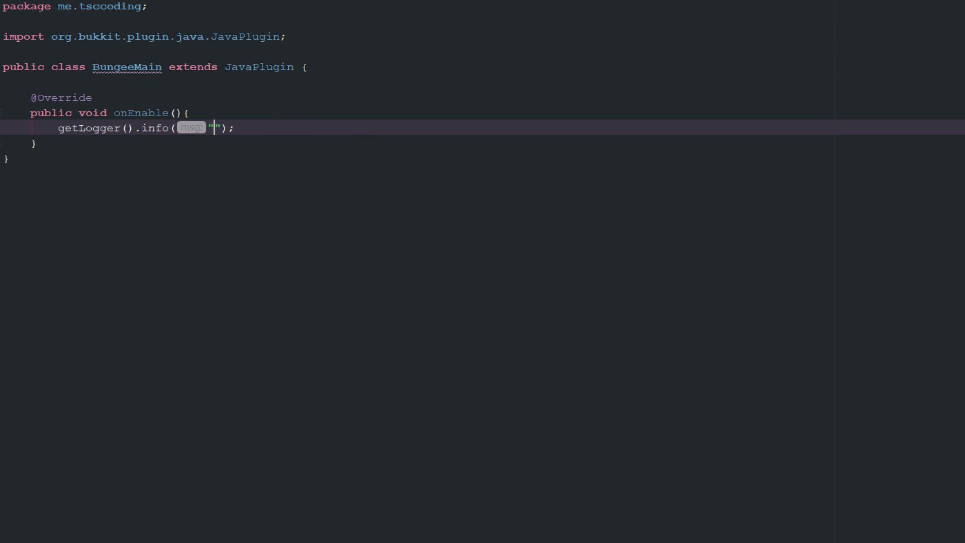
pyautogui.write('Plugin has l"); i!')
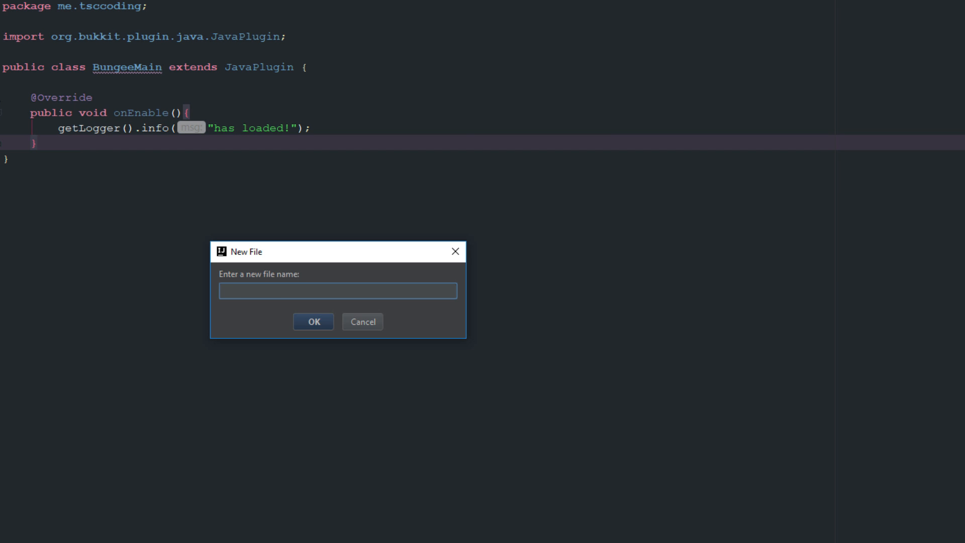
# Step: Create plugin.yml under resources with name, main class, version 1.0 and author lines
pyautogui.write('plugin')
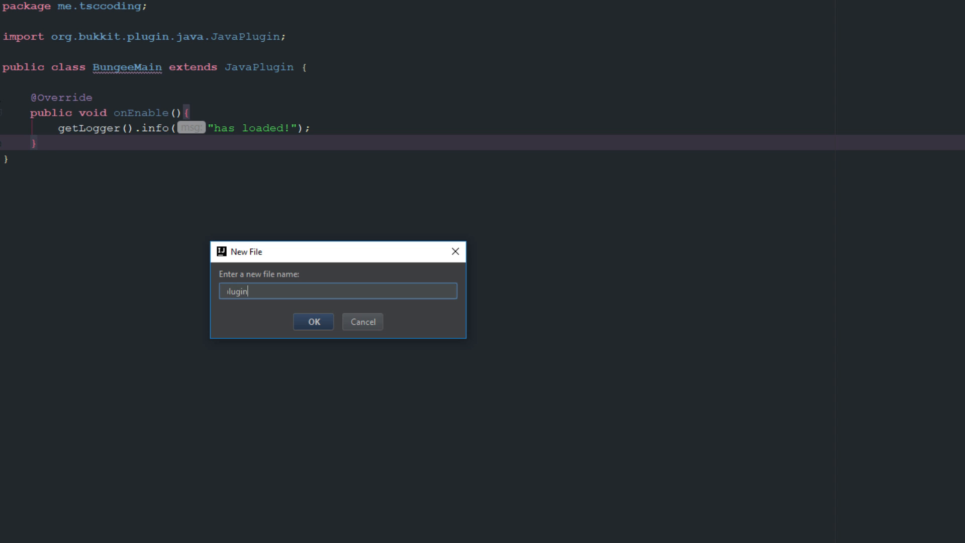
pyautogui.write('plugin.')
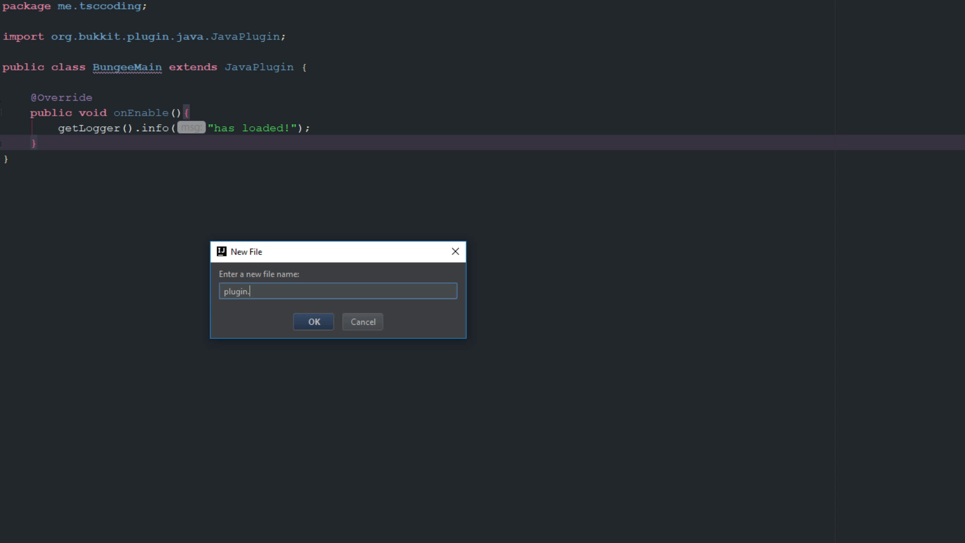
pyautogui.click(313, 321)
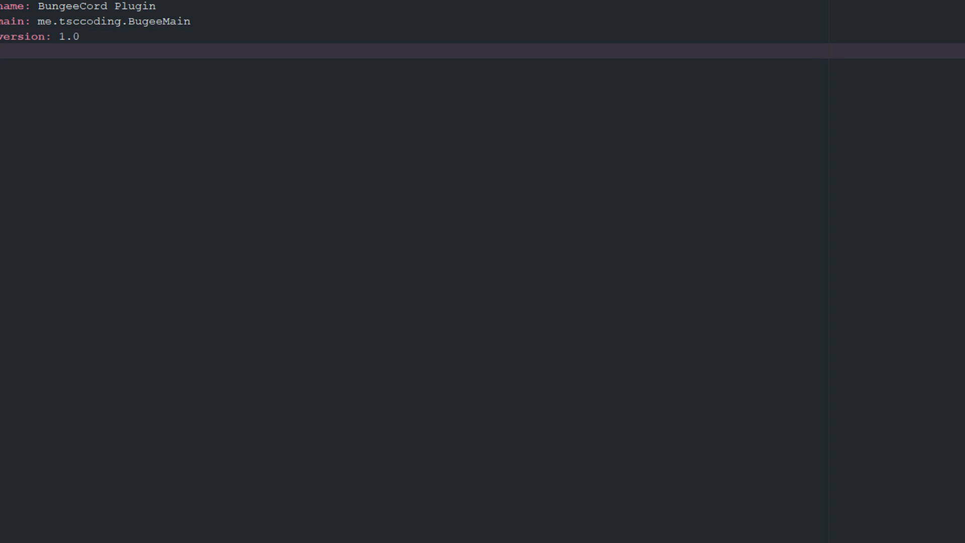
pyautogui.write('author: TheSourceCode')
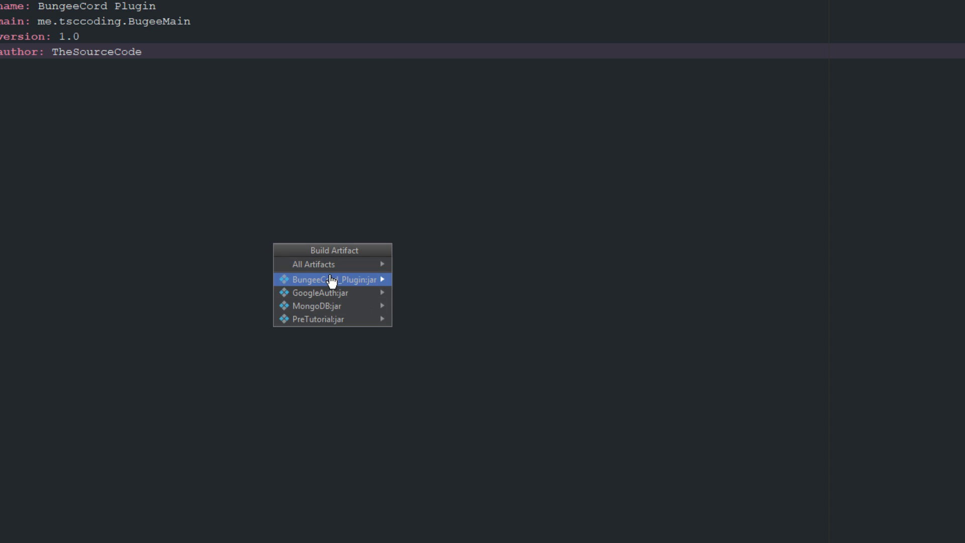
# Step: Build BungeeCord_Plugin.jar into the plugins folder and check it with pl in the console
pyautogui.click(331, 278)
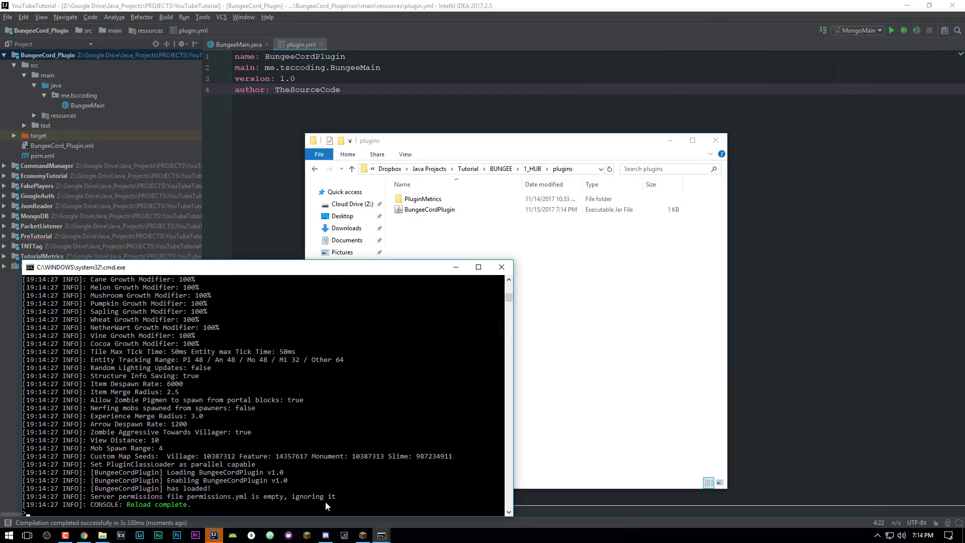
pyautogui.write('pl')
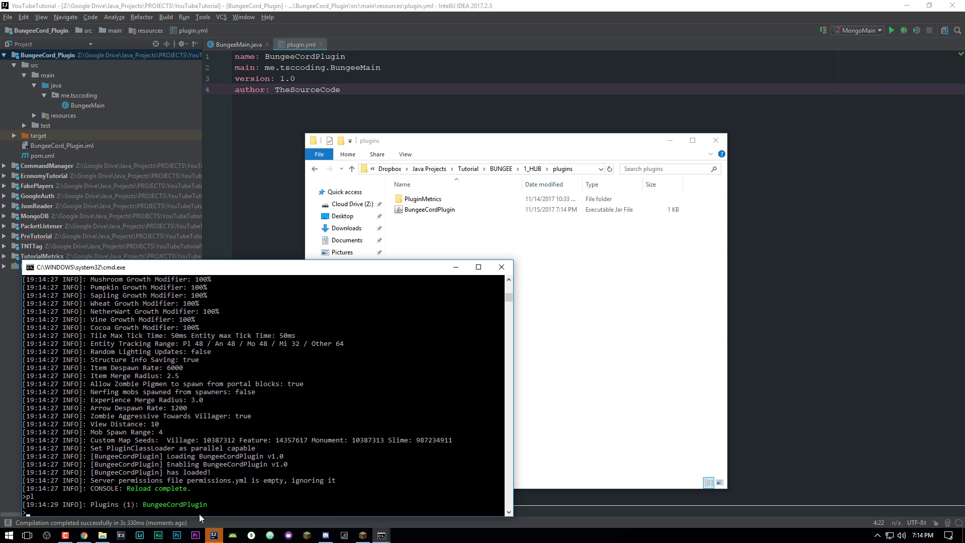
pyautogui.moveTo(363, 535)
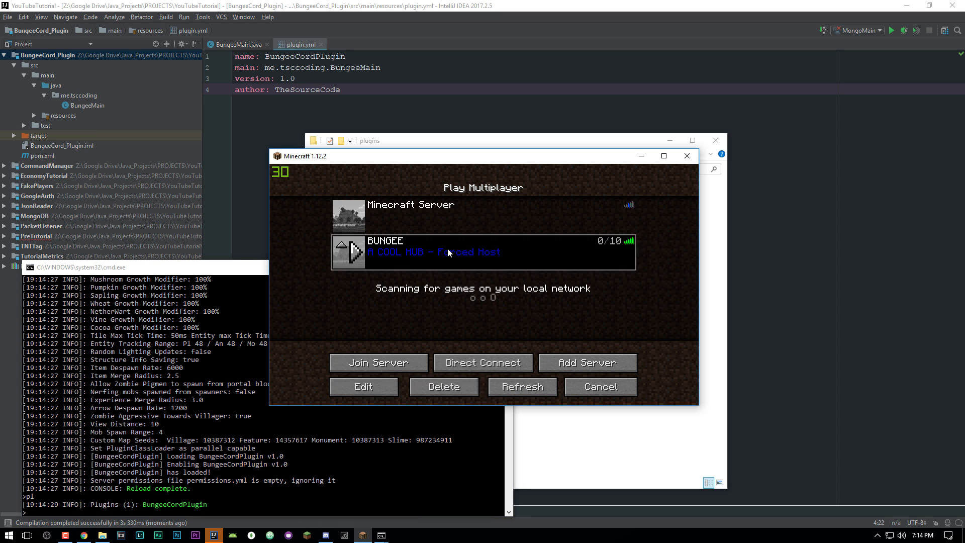
# Step: Connect to the BUNGEE entry in the multiplayer server list
pyautogui.click(378, 363)
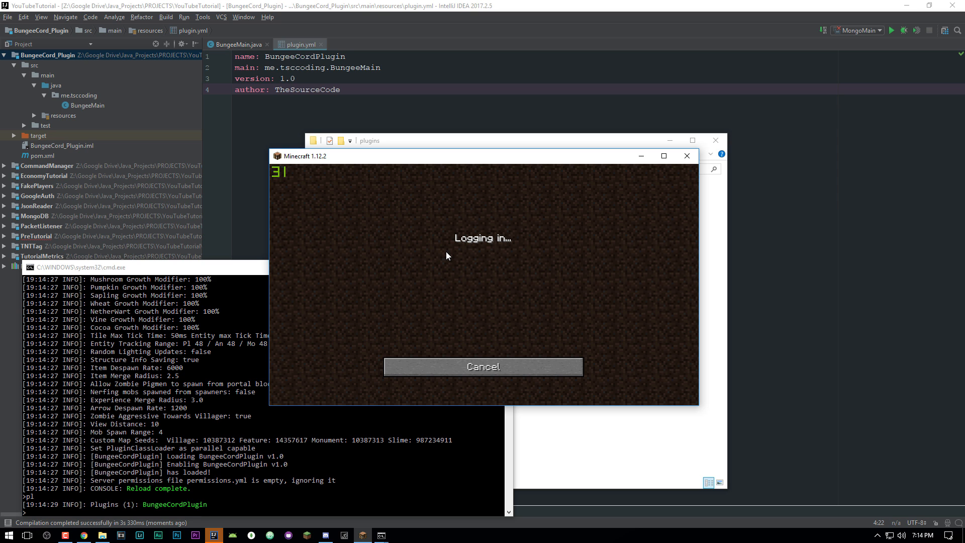